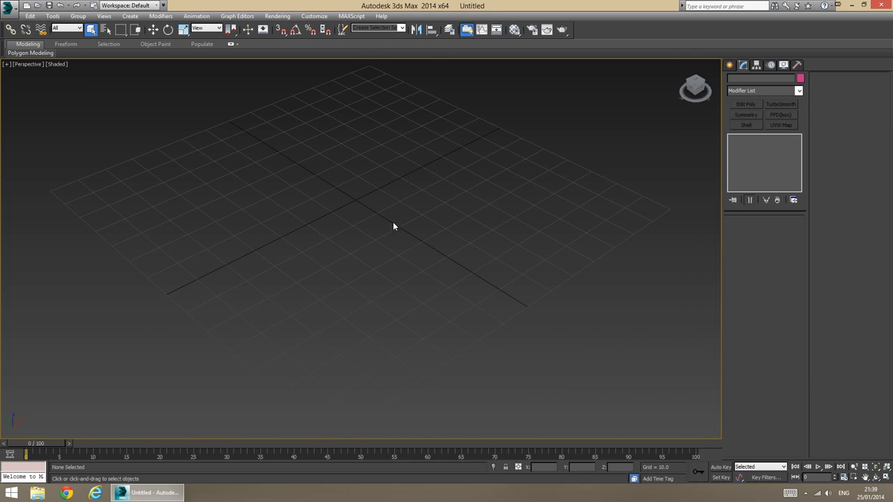
pyautogui.moveTo(398, 202)
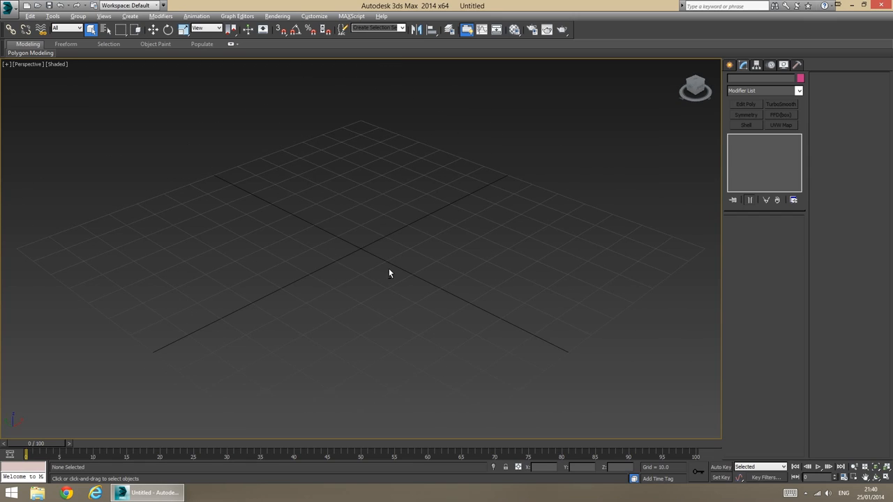
# Draw a geosphere at the centre of the grid.
pyautogui.click(732, 65)
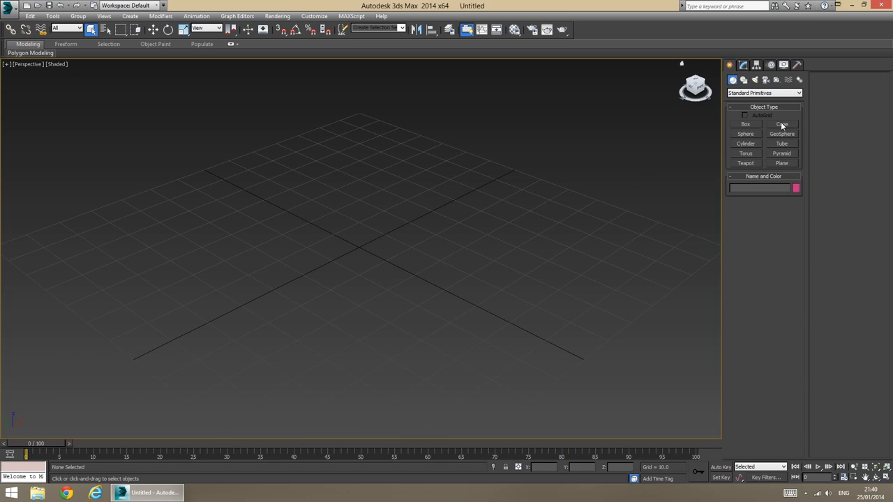
pyautogui.click(781, 133)
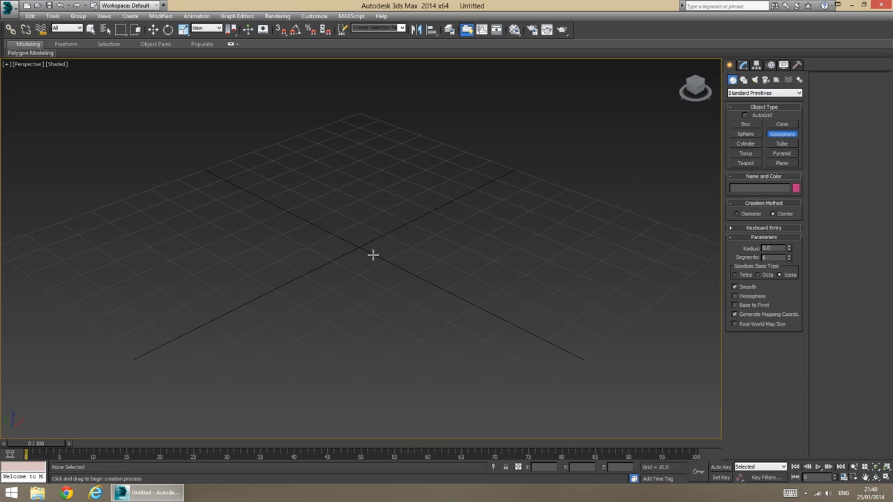
pyautogui.moveTo(373, 255); pyautogui.dragTo(429, 318)
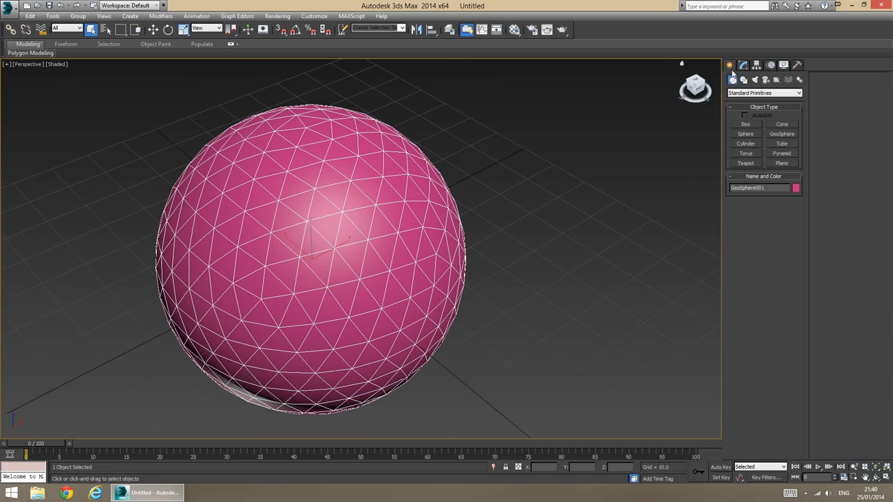
# Raise the geosphere to 8 segments and add a TurboSmooth modifier.
pyautogui.click(742, 62)
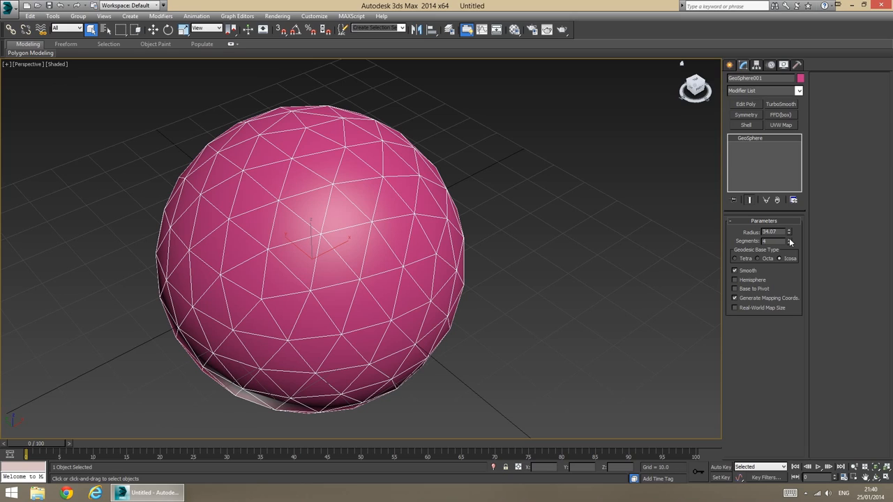
pyautogui.click(789, 239)
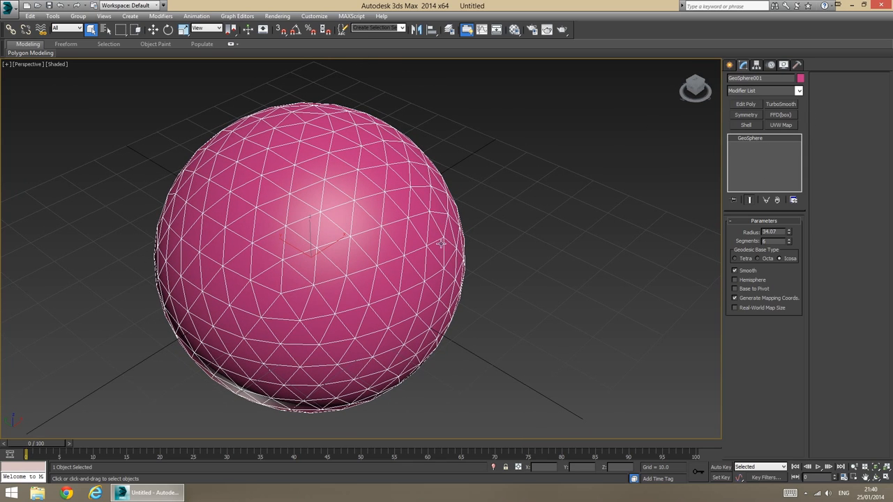
pyautogui.click(780, 103)
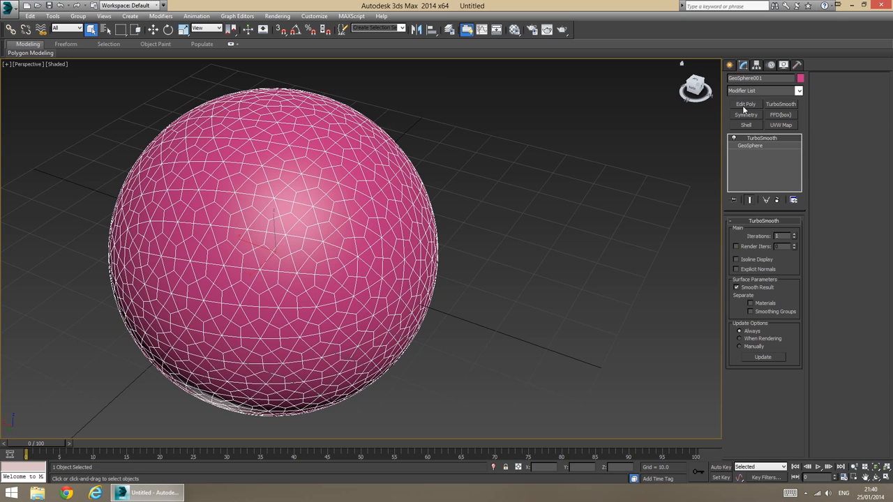
# Add an Edit Poly modifier above the TurboSmoothed geosphere.
pyautogui.click(737, 103)
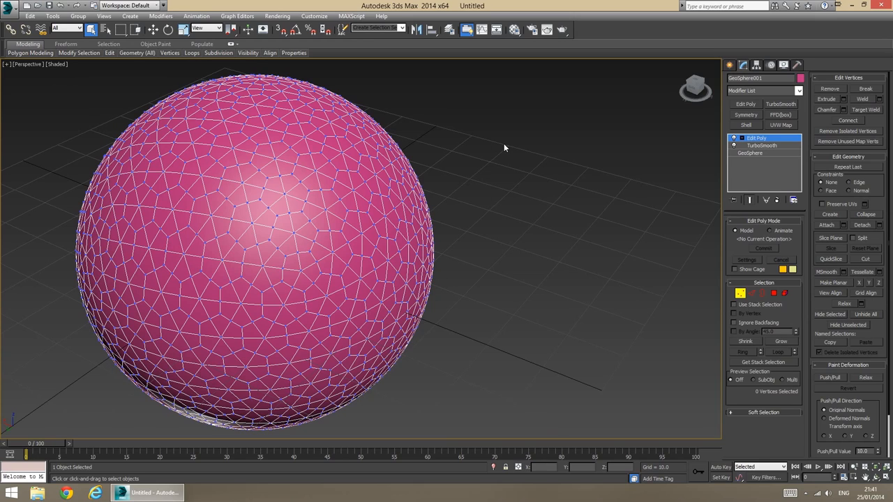
pyautogui.moveTo(457, 153)
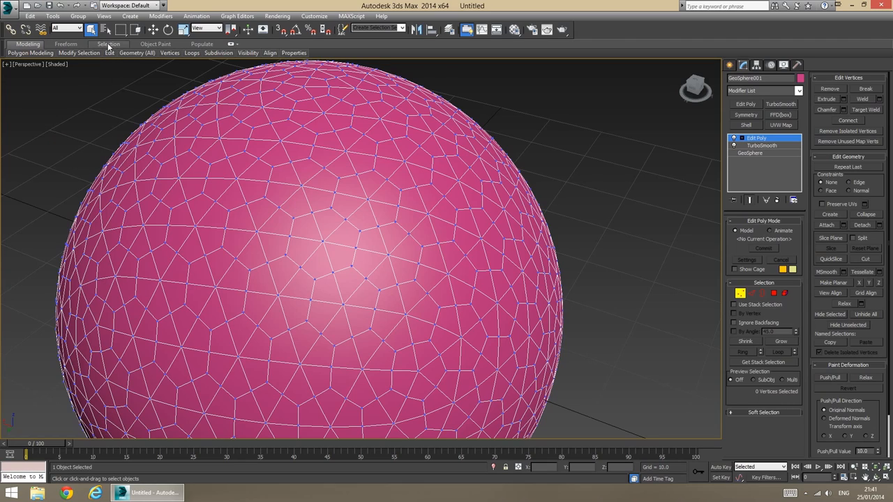
# Select all vertices with five edges via By Numeric selection, Edges set to 5.
pyautogui.click(109, 46)
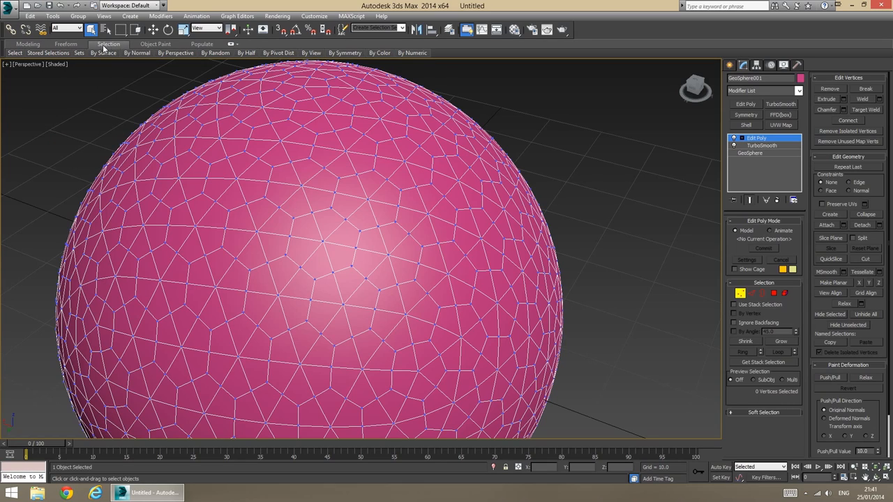
pyautogui.moveTo(458, 90)
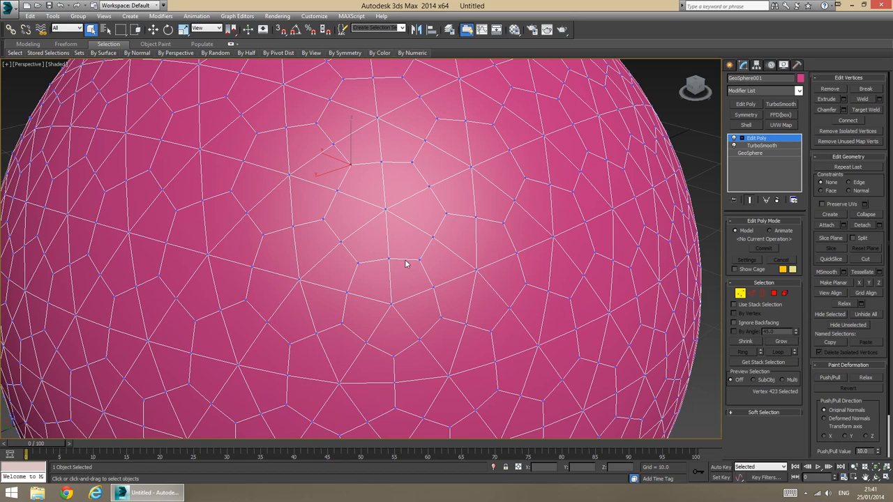
pyautogui.scroll(-3)
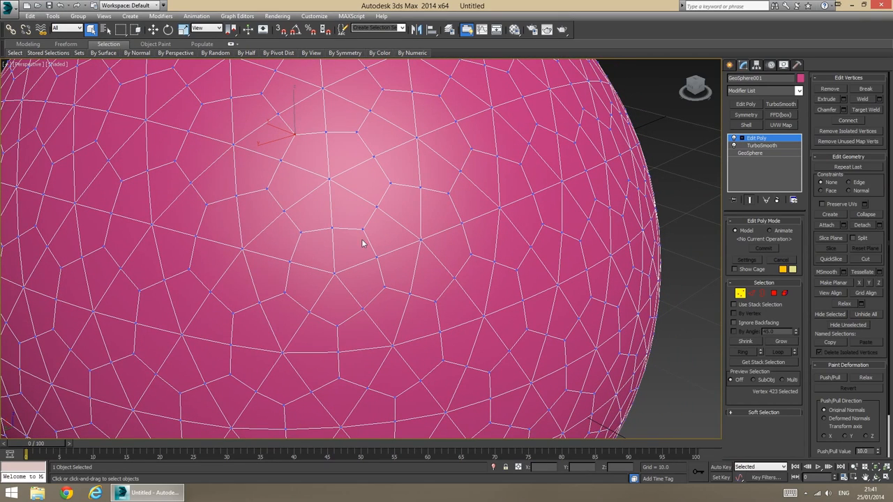
pyautogui.click(339, 281)
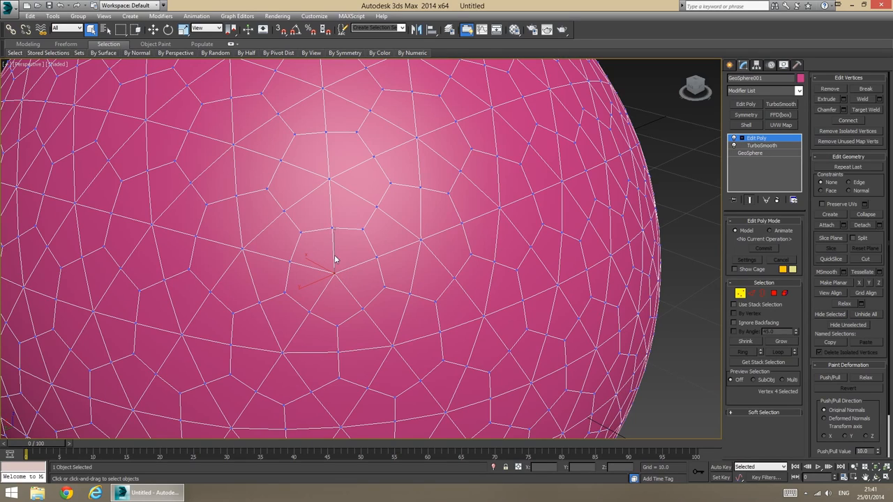
pyautogui.moveTo(352, 282)
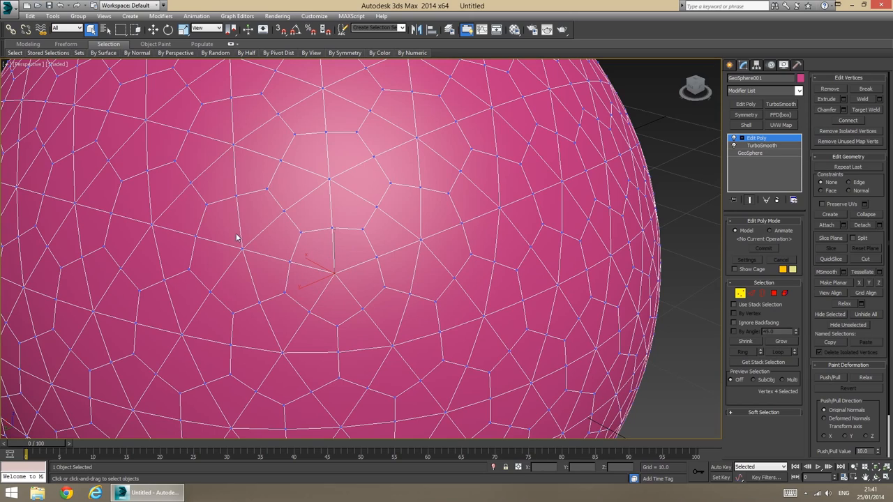
pyautogui.moveTo(237, 243)
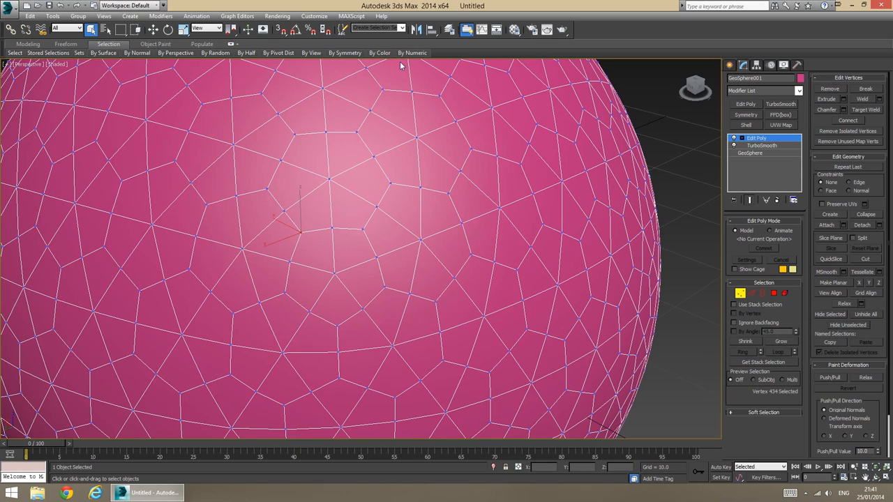
pyautogui.click(415, 52)
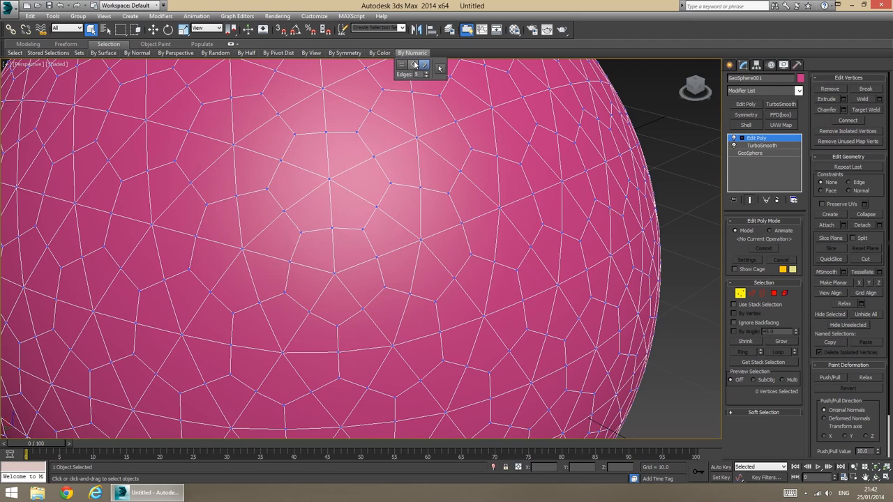
pyautogui.moveTo(416, 73)
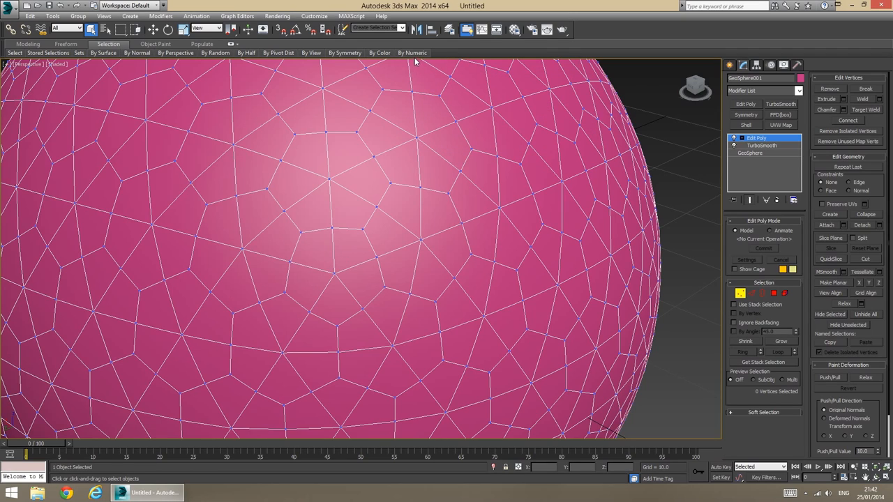
pyautogui.click(416, 52)
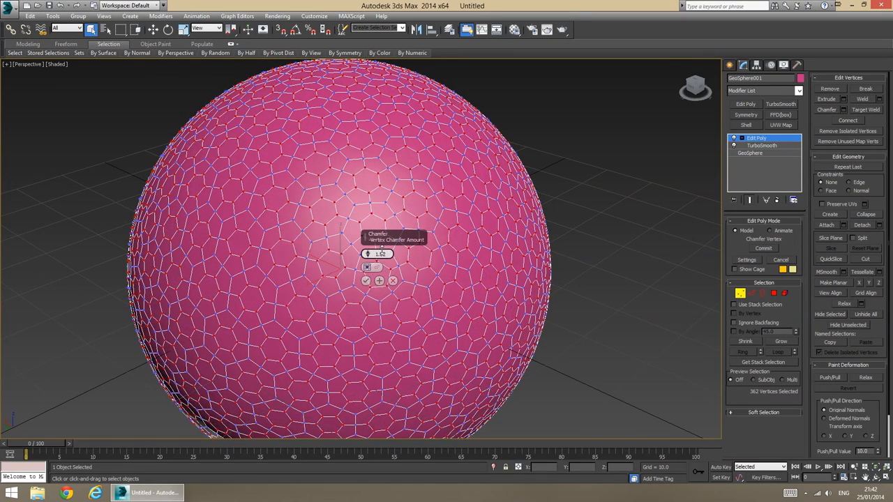
# Drag the vertex chamfer amount on the selected vertices up to 3.391.
pyautogui.moveTo(381, 254); pyautogui.dragTo(381, 237)
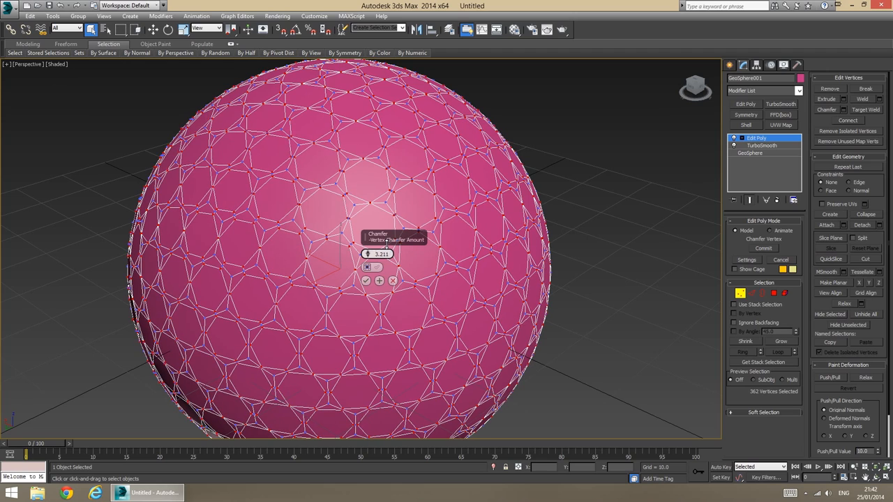
pyautogui.moveTo(382, 253); pyautogui.dragTo(382, 248)
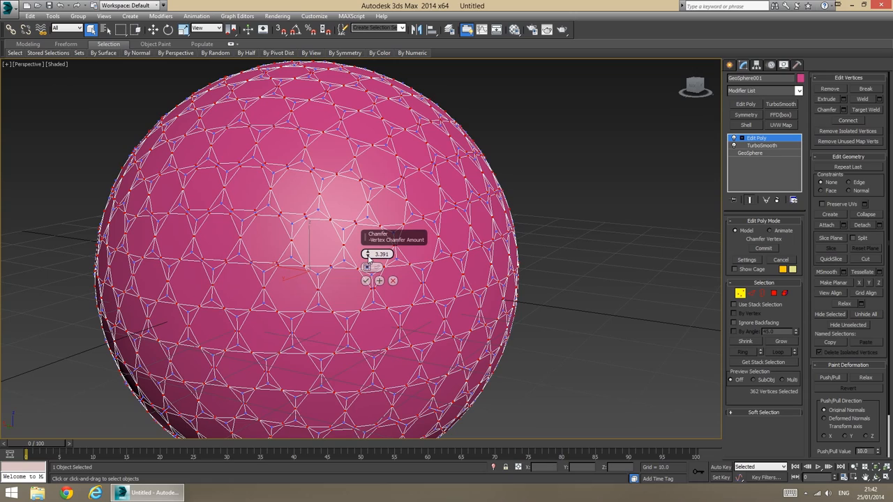
pyautogui.moveTo(380, 254); pyautogui.dragTo(381, 244)
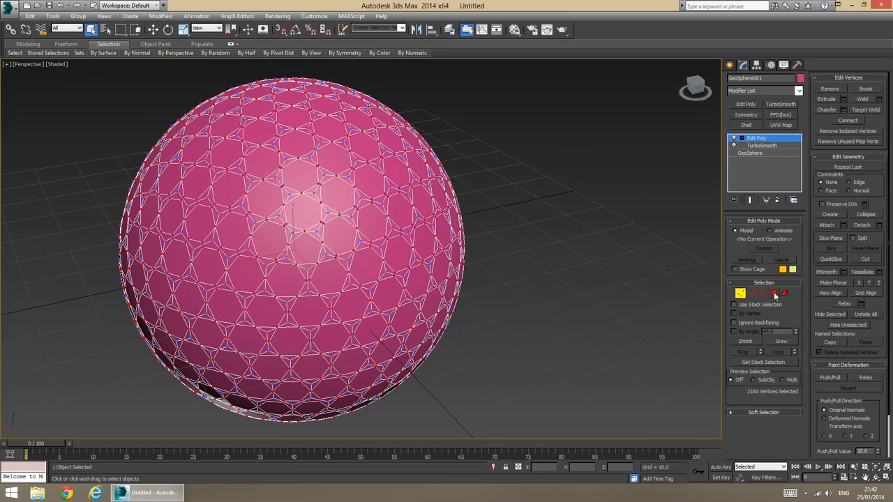
# Switch to Polygon level and open selection by number of sides.
pyautogui.click(782, 293)
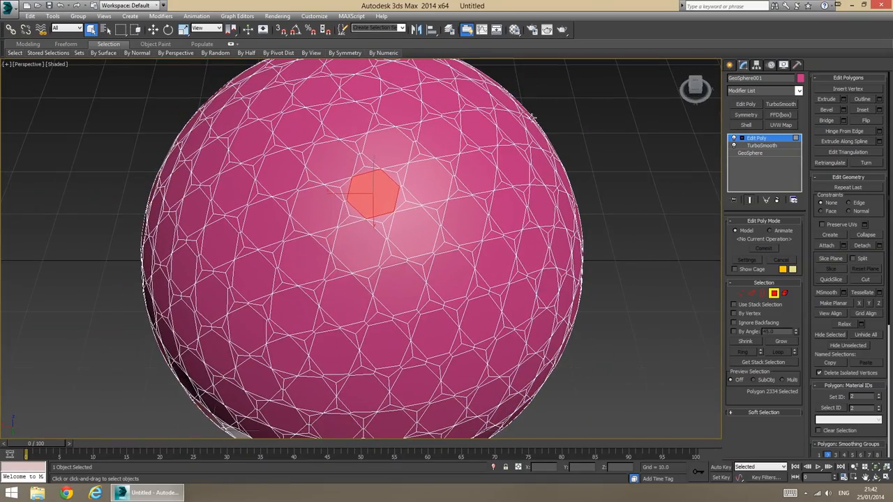
pyautogui.click(386, 52)
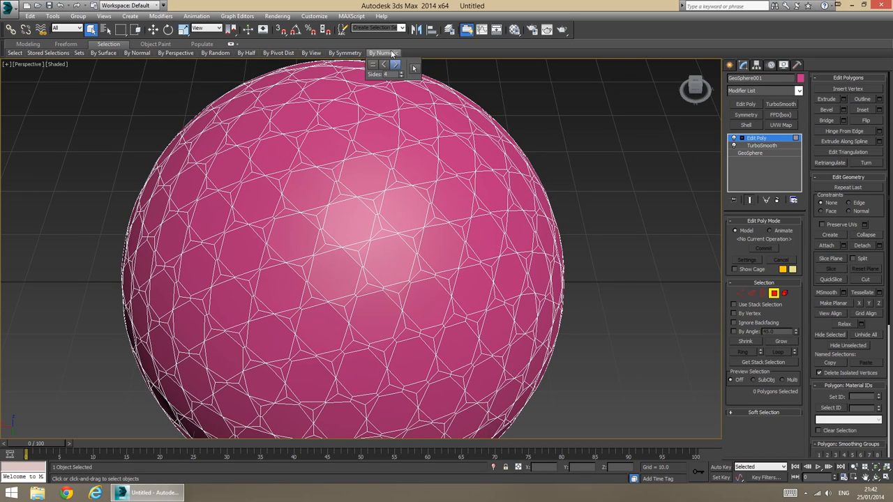
pyautogui.moveTo(392, 70)
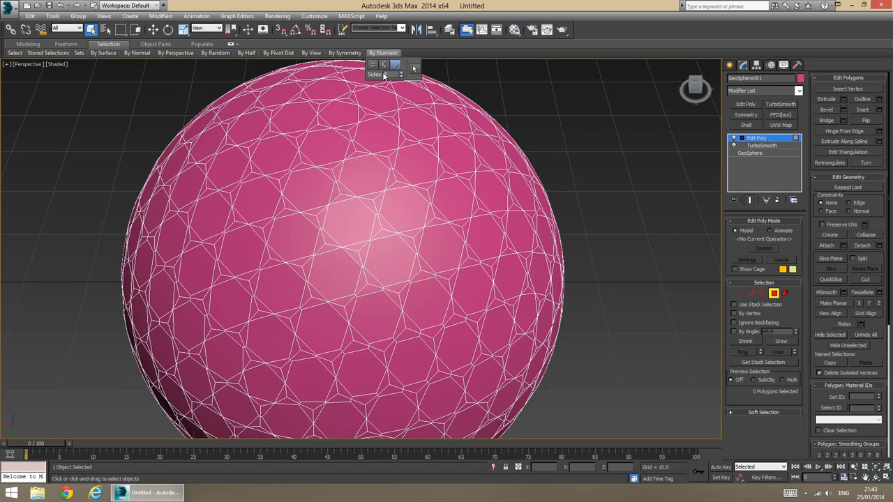
pyautogui.moveTo(400, 76)
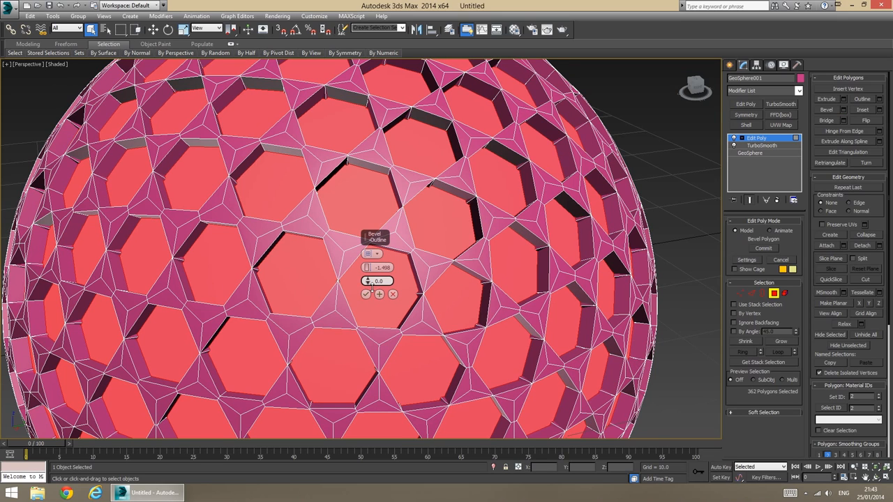
# Adjust the hexagon bevel depth, then inset the hexagonal faces slightly.
pyautogui.moveTo(368, 281); pyautogui.dragTo(368, 288)
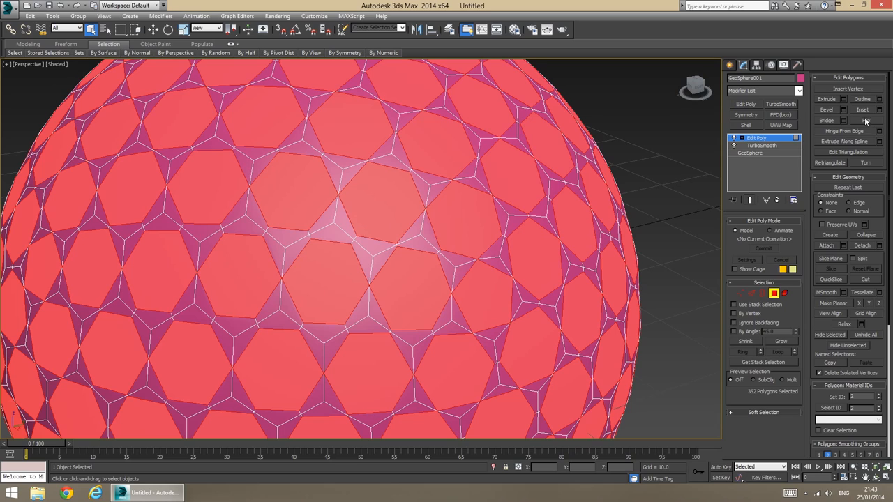
pyautogui.click(879, 110)
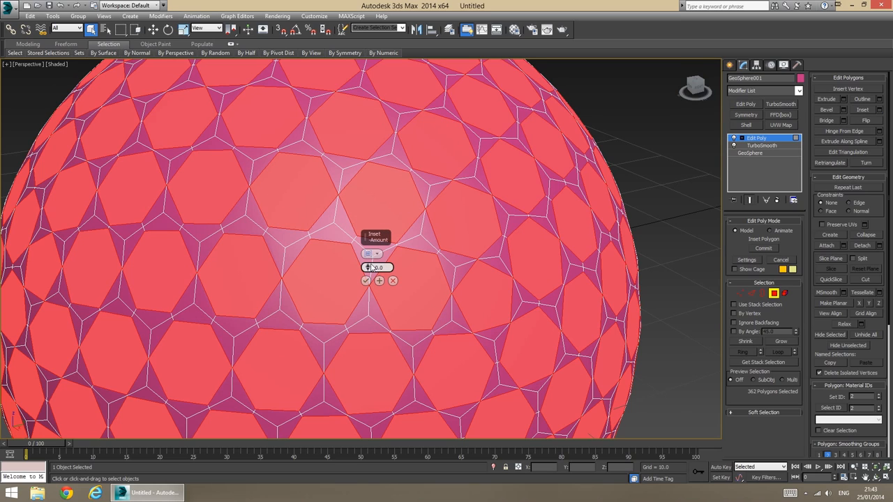
pyautogui.moveTo(377, 267); pyautogui.dragTo(377, 279)
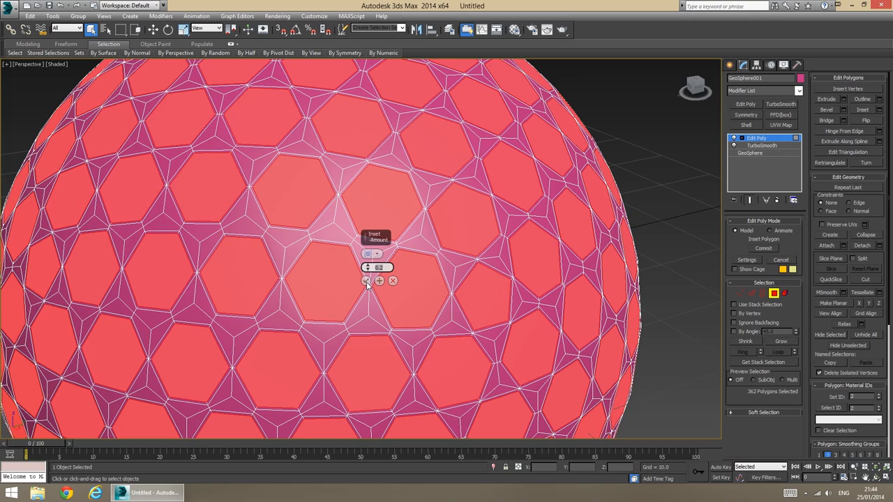
pyautogui.click(365, 281)
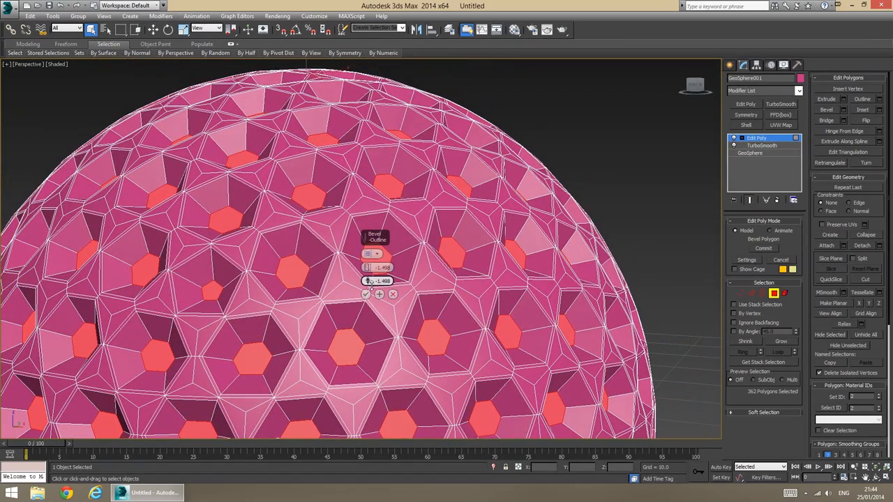
# Bevel the hexagonal faces with negative height and outline into recessed dimples.
pyautogui.moveTo(383, 281); pyautogui.dragTo(383, 293)
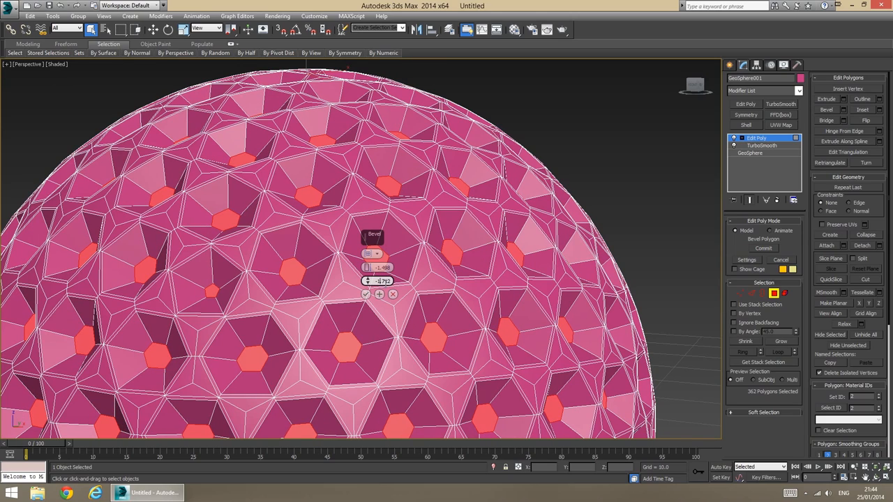
pyautogui.moveTo(381, 281); pyautogui.dragTo(405, 280)
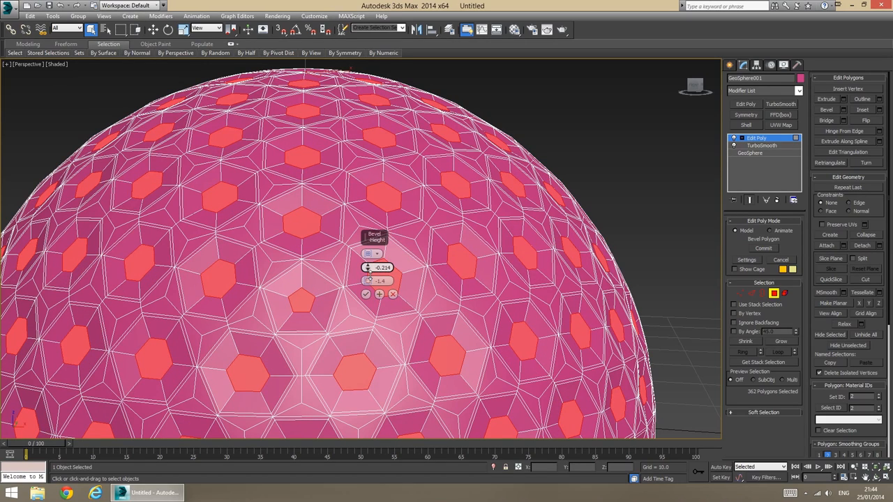
pyautogui.moveTo(368, 267); pyautogui.dragTo(369, 276)
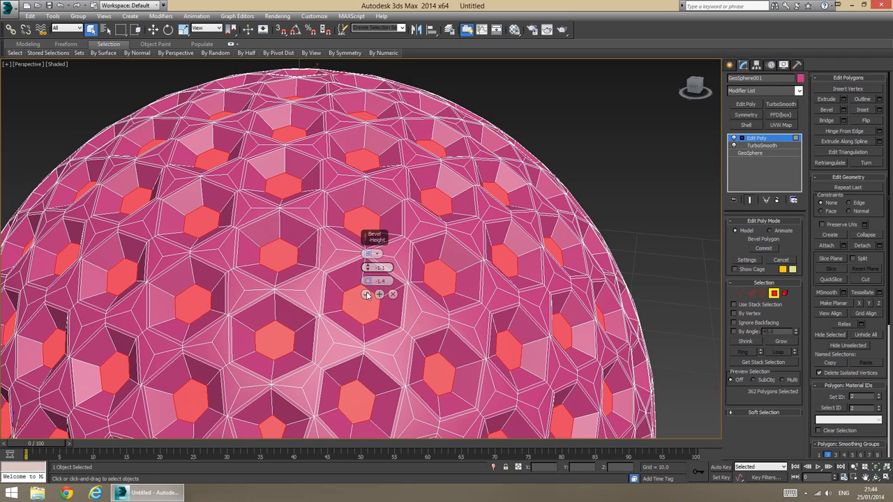
pyautogui.click(365, 294)
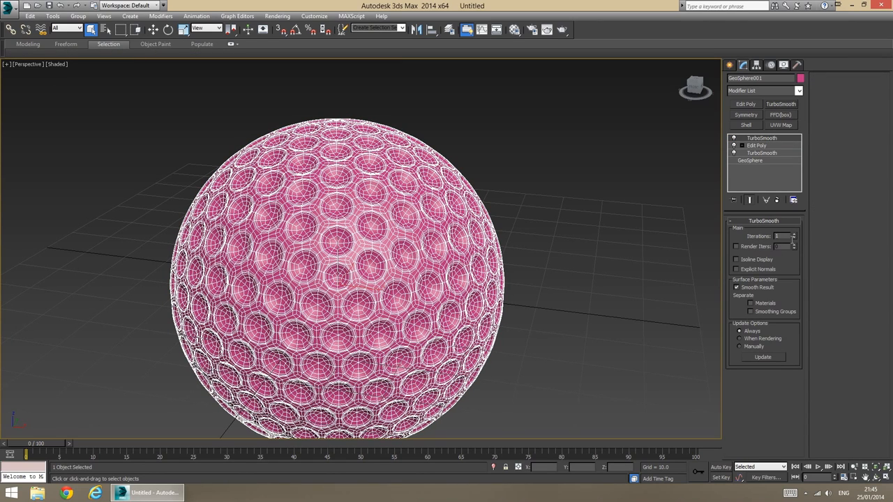
# Deselect and reselect the golf ball to check the smoothed dimples.
pyautogui.click(736, 260)
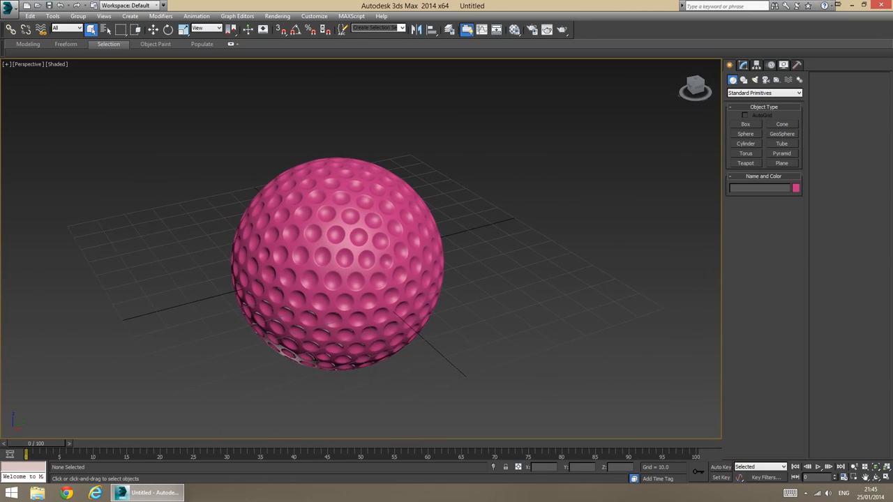
pyautogui.click(342, 258)
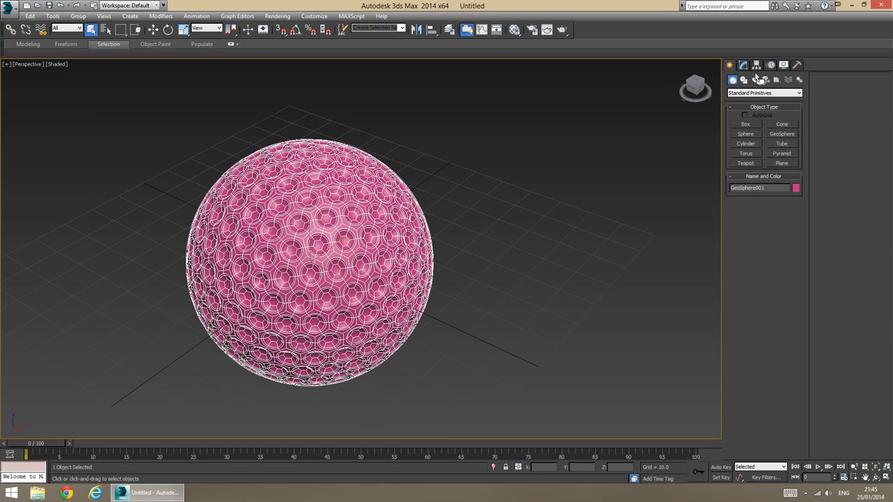
pyautogui.click(192, 28)
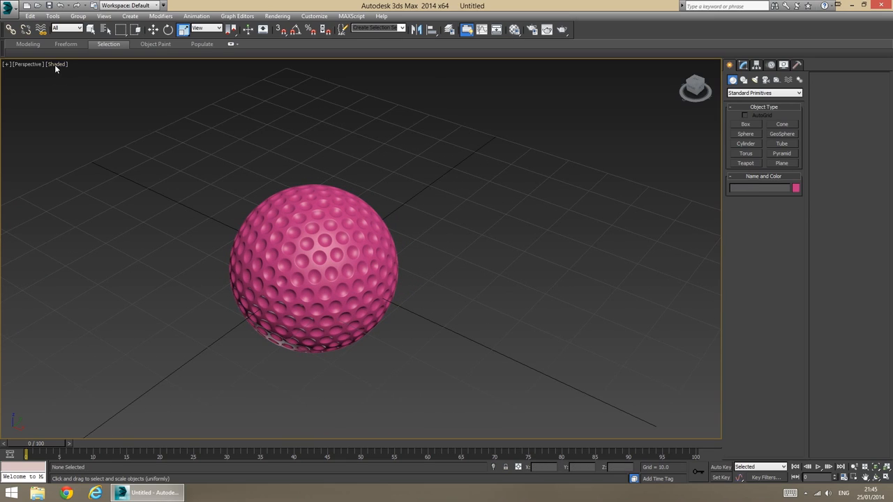
pyautogui.click(55, 64)
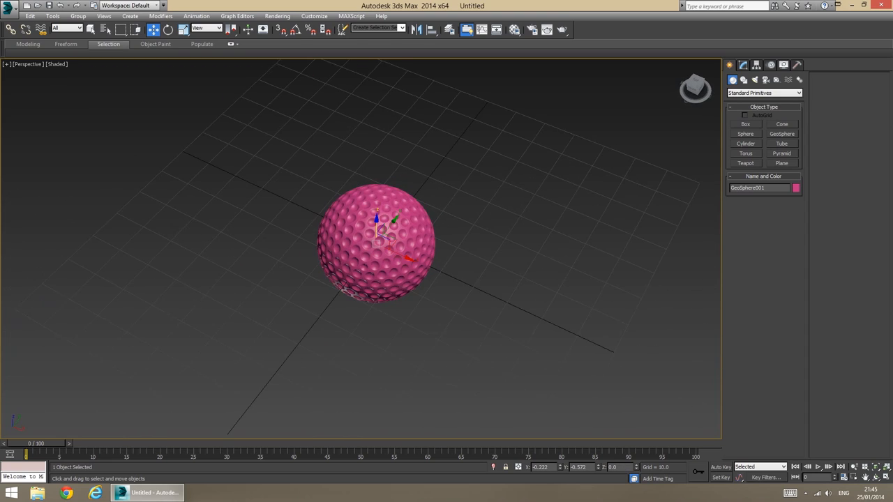
# Create a square plane beneath the golf ball in the Perspective view.
pyautogui.click(783, 163)
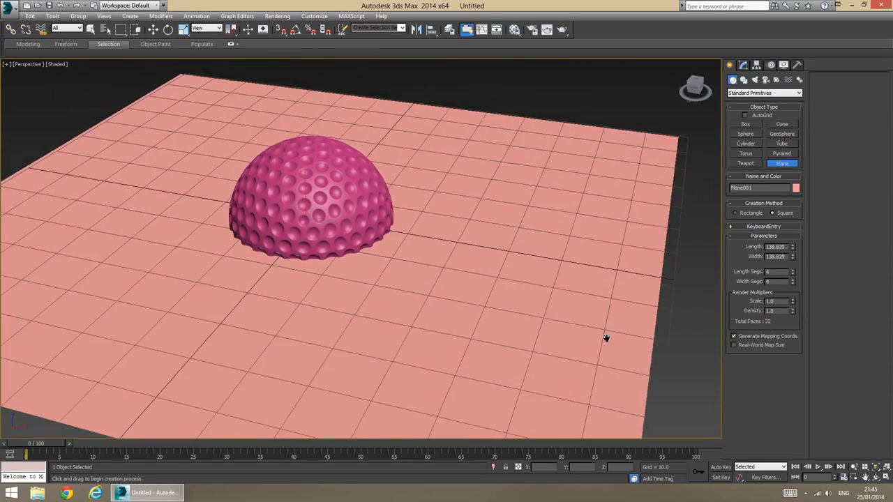
pyautogui.moveTo(605, 339); pyautogui.dragTo(602, 287)
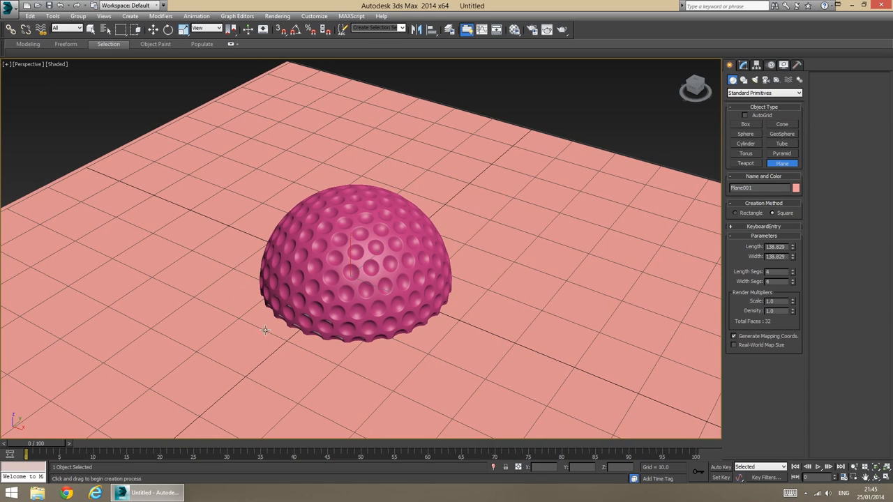
pyautogui.moveTo(498, 226)
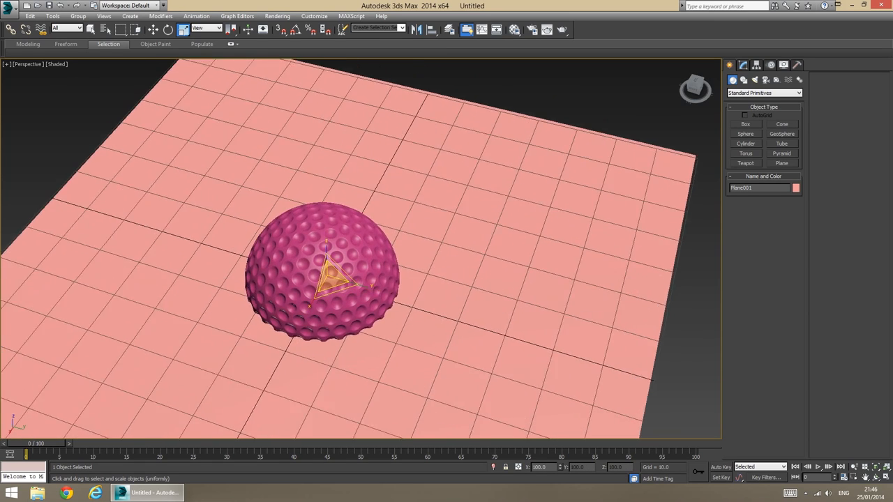
pyautogui.click(743, 62)
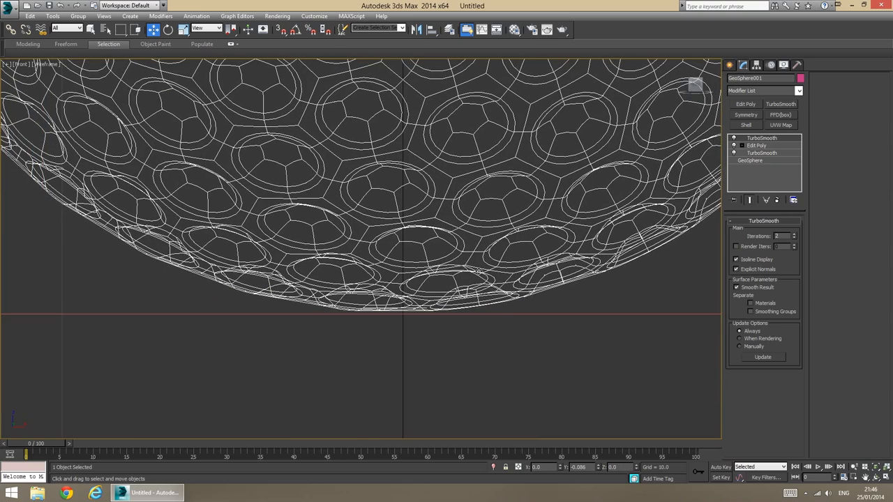
# Toggle viewport maximize with Alt+W to check the ball's position.
pyautogui.press('Alt+W')
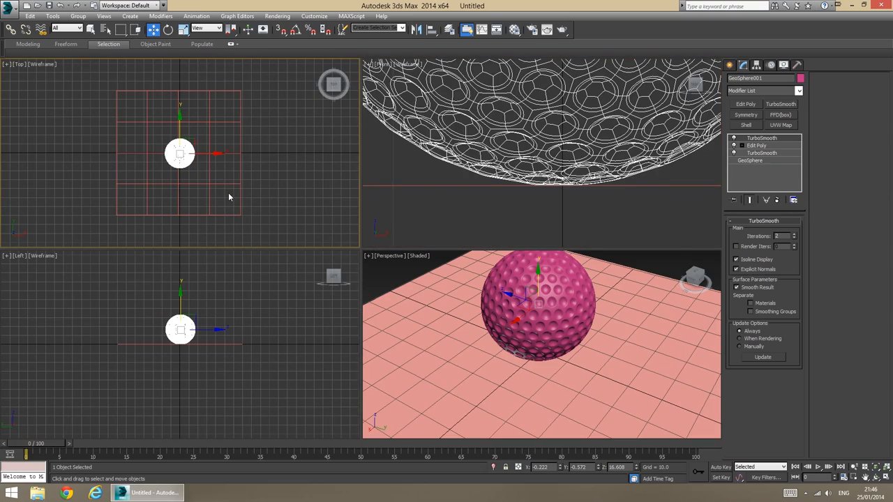
pyautogui.press('Alt+W')
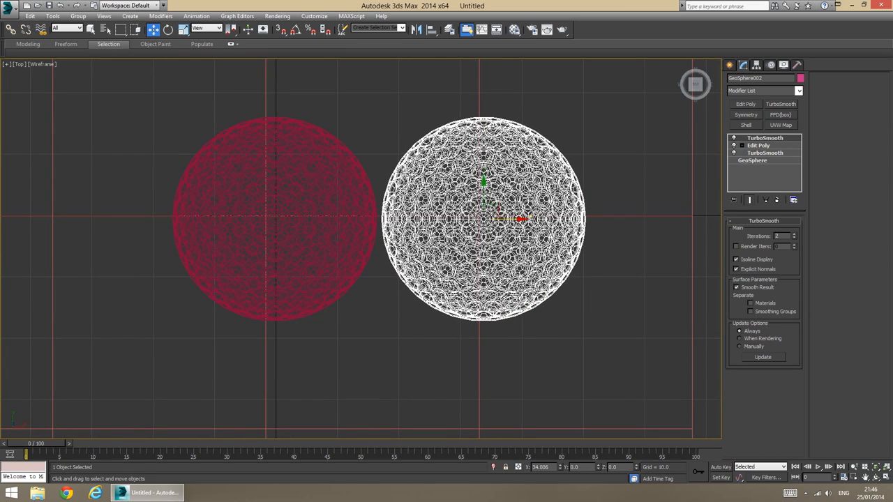
# Shift-drag instanced clones of the golf ball to form a front row and a second row.
pyautogui.moveTo(481, 220); pyautogui.dragTo(509, 220)
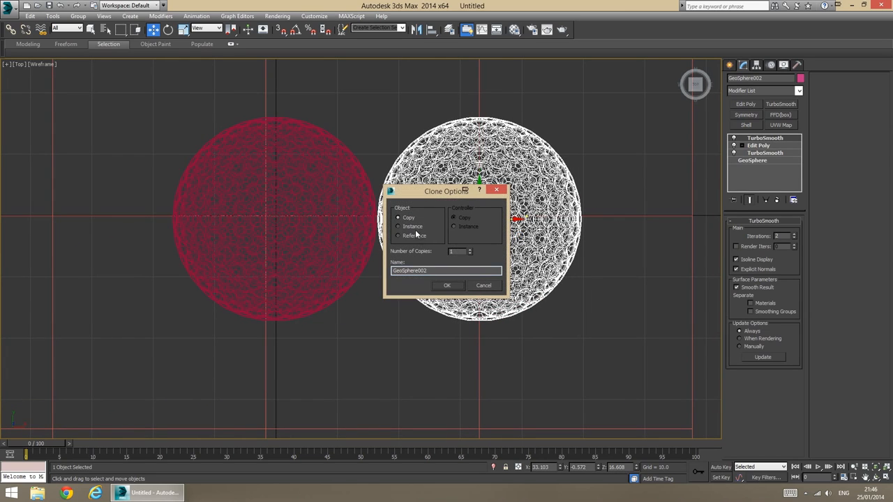
pyautogui.click(448, 284)
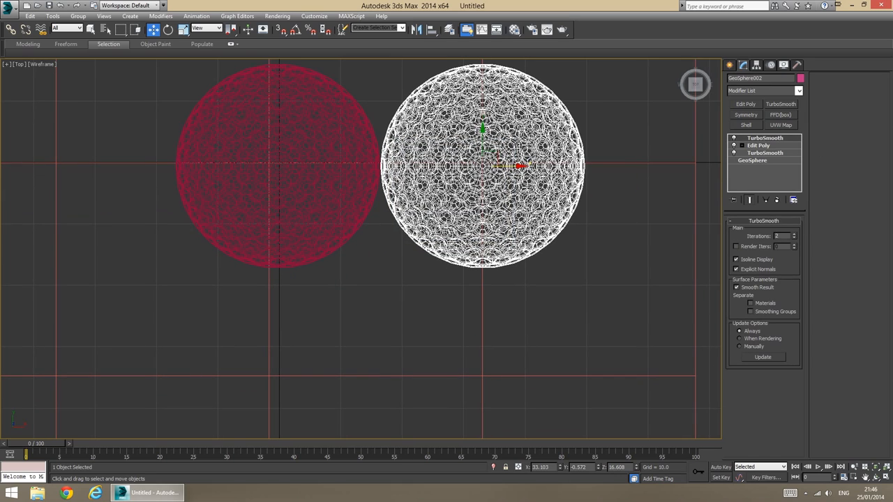
pyautogui.moveTo(482, 166); pyautogui.dragTo(377, 345)
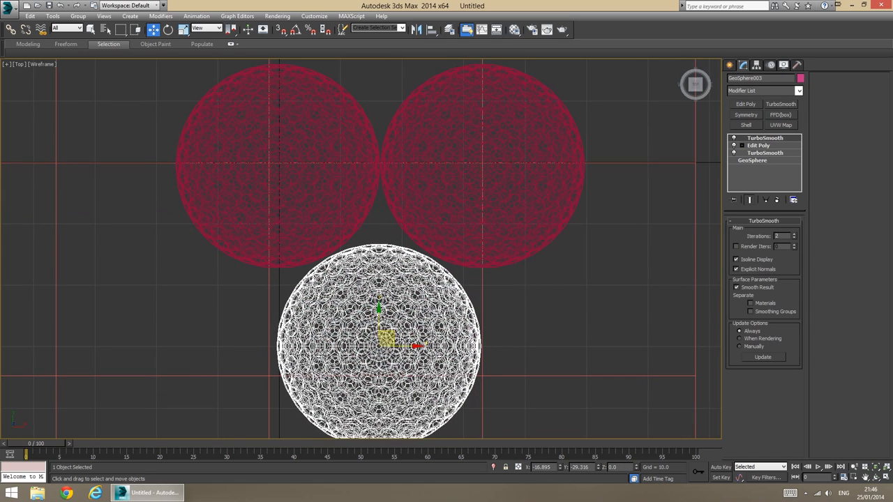
pyautogui.moveTo(387, 338); pyautogui.dragTo(383, 342)
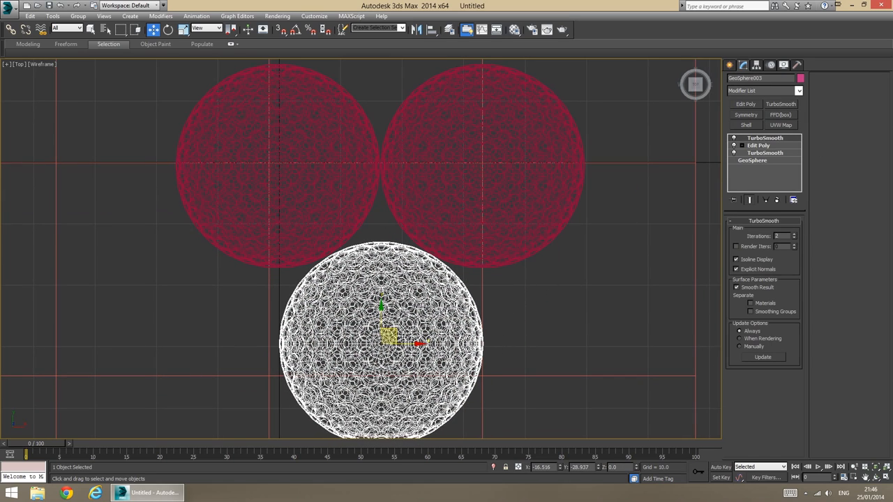
pyautogui.moveTo(390, 339); pyautogui.dragTo(418, 338)
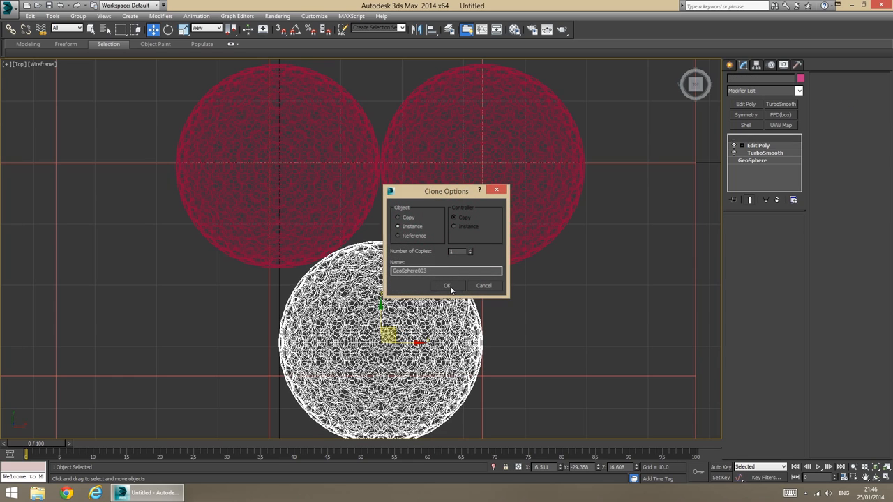
pyautogui.click(447, 285)
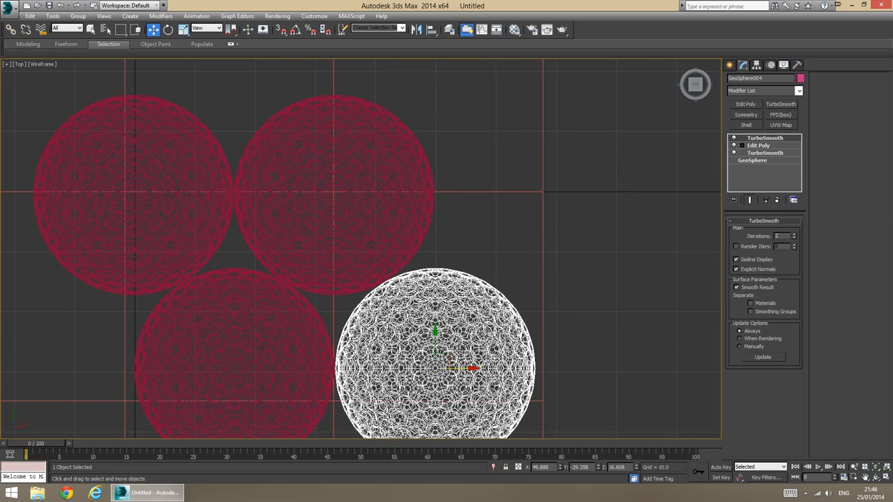
pyautogui.moveTo(433, 352); pyautogui.dragTo(537, 192)
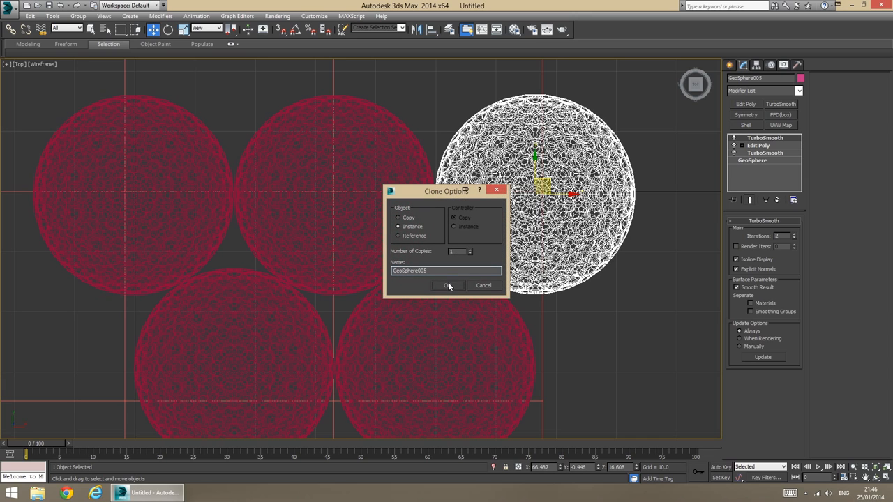
pyautogui.click(448, 286)
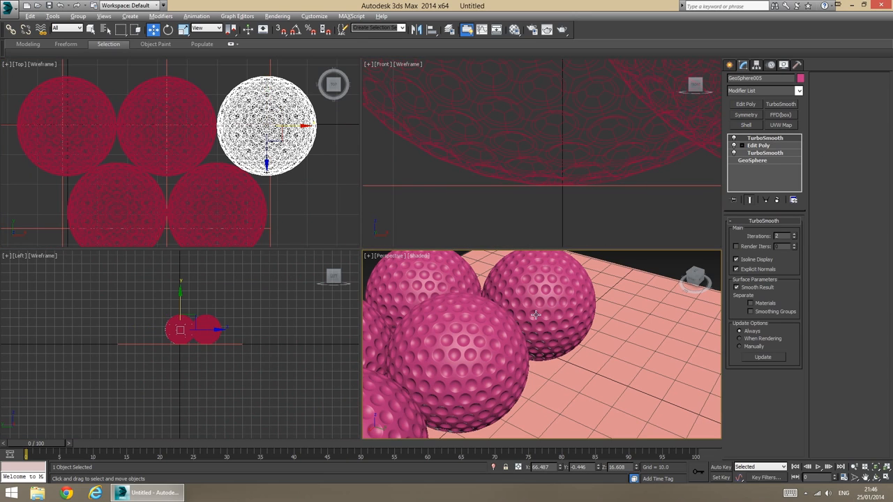
# Maximize the Perspective view and place instanced ball GeoSphere006 on top of the base balls.
pyautogui.press('Alt+W')
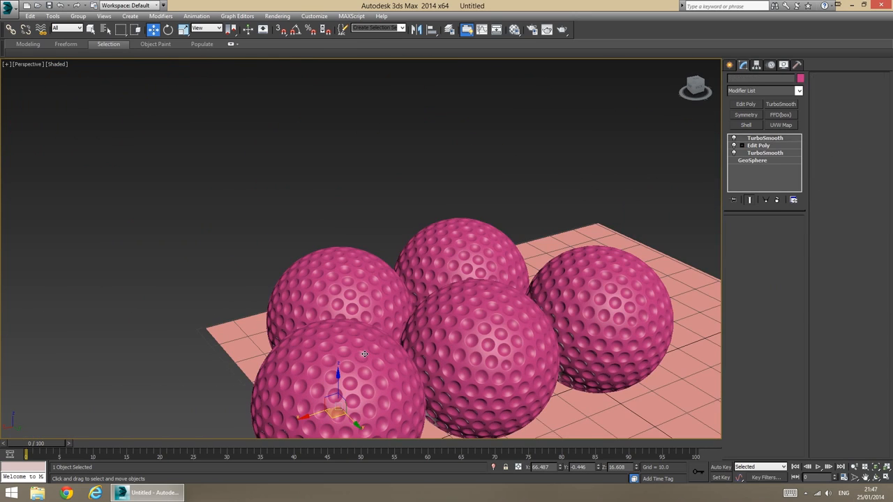
pyautogui.click(765, 138)
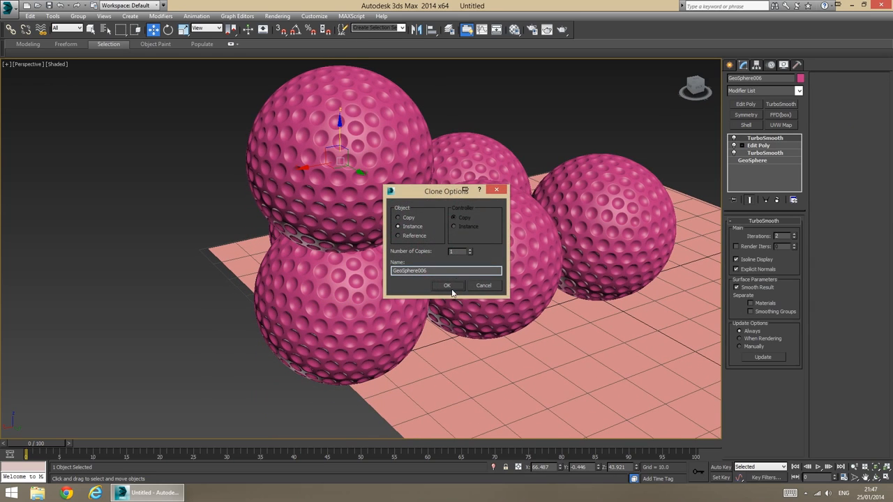
pyautogui.click(449, 285)
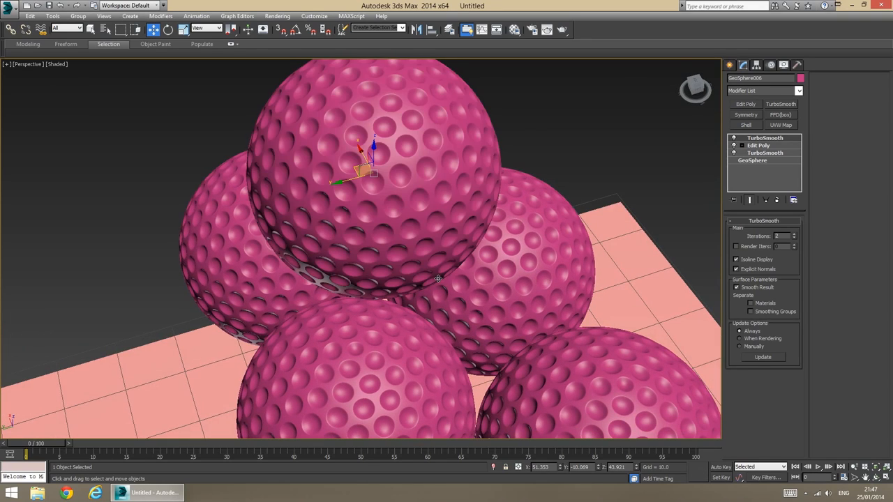
# Enable See-Through in the top ball's Object Properties and drag it down onto the balls below.
pyautogui.rightClick(439, 279)
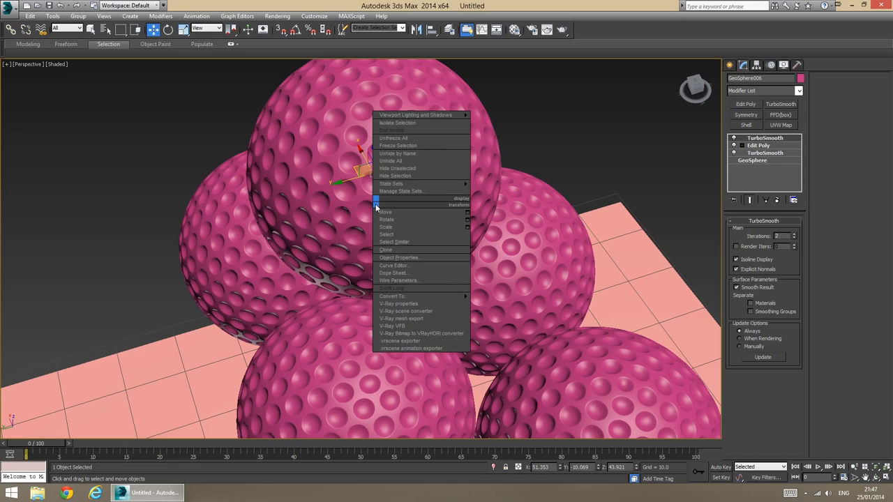
pyautogui.moveTo(434, 266)
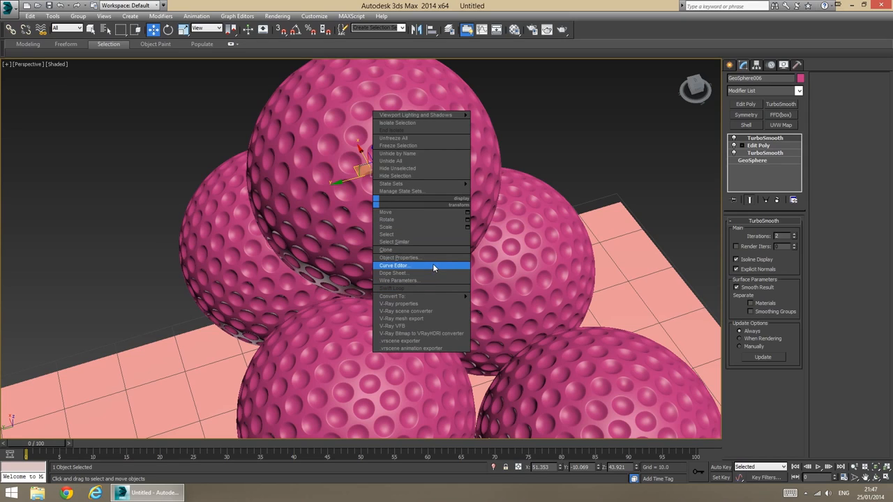
pyautogui.click(399, 258)
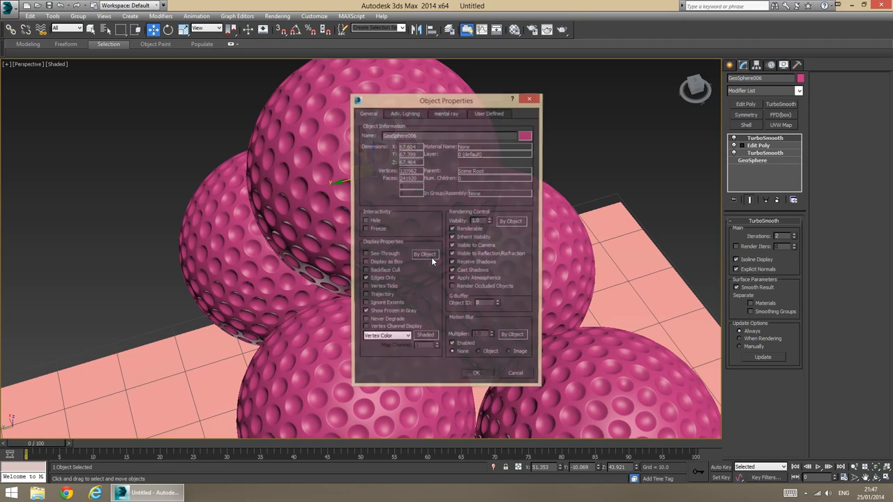
pyautogui.click(366, 253)
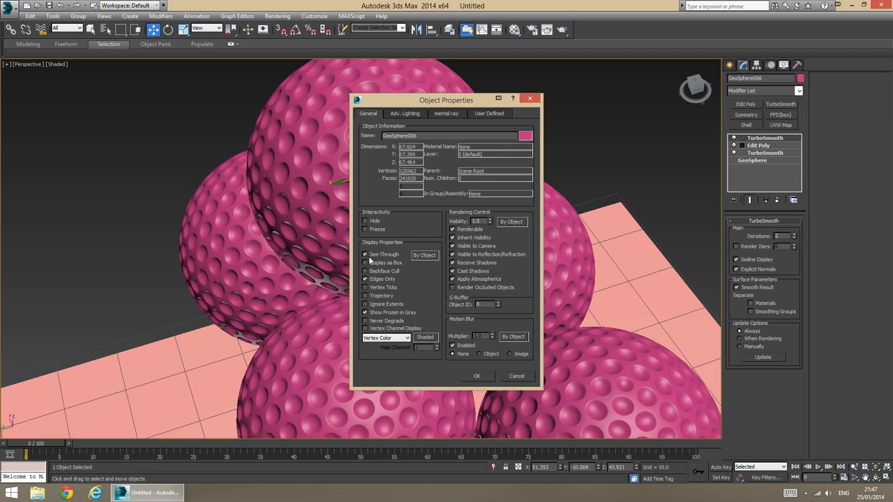
pyautogui.click(478, 377)
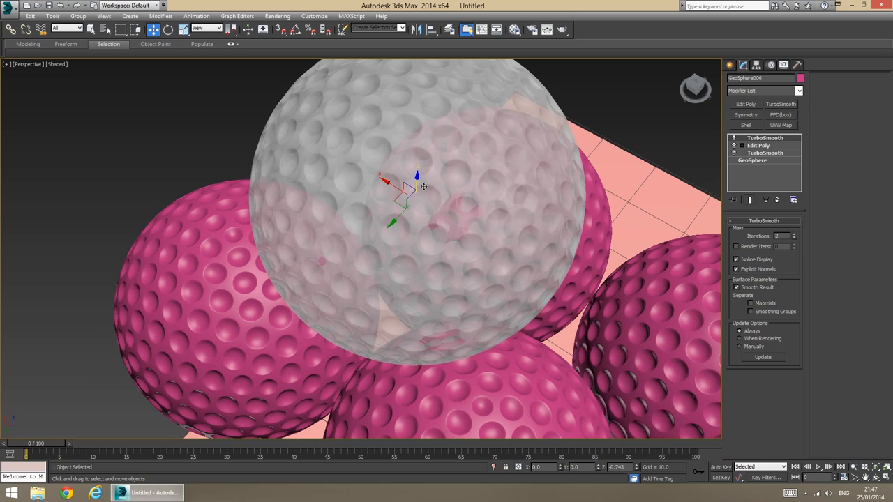
pyautogui.moveTo(422, 186); pyautogui.dragTo(396, 209)
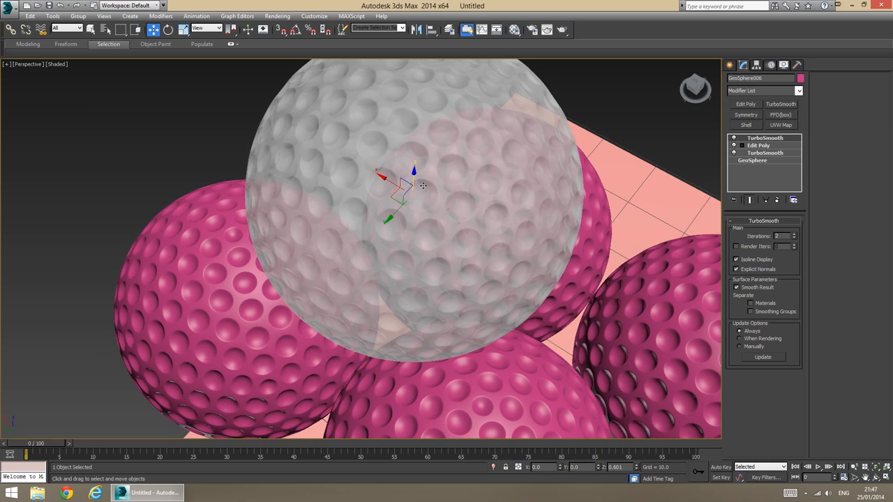
pyautogui.moveTo(422, 185); pyautogui.dragTo(396, 214)
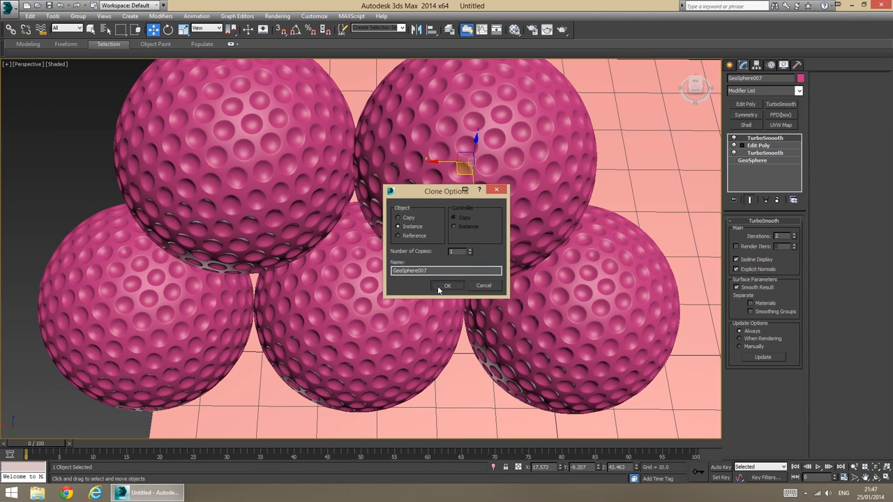
# Confirm a copy of the top ball and slide it into the next gap in the pile.
pyautogui.click(448, 286)
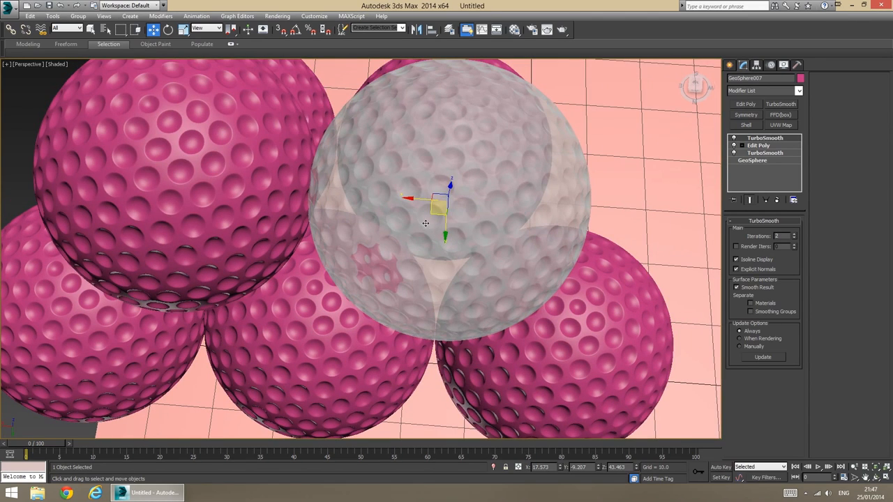
pyautogui.moveTo(426, 223); pyautogui.dragTo(454, 202)
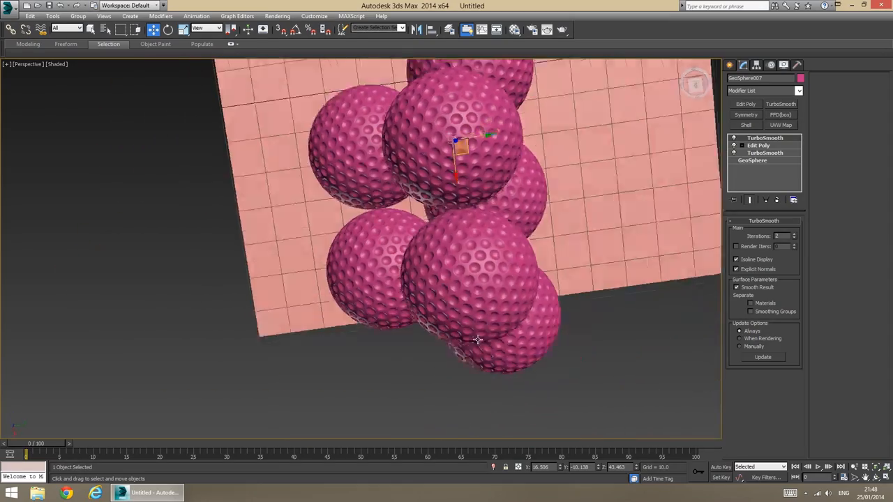
pyautogui.moveTo(478, 340); pyautogui.dragTo(393, 288)
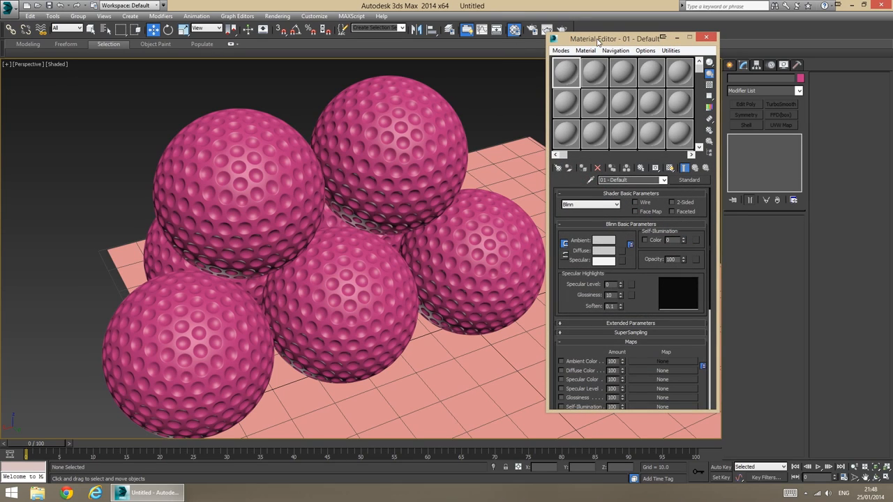
# Assign NVIDIA iray as production renderer and pick a renderer for the Material Editor.
pyautogui.moveTo(614, 38); pyautogui.dragTo(640, 65)
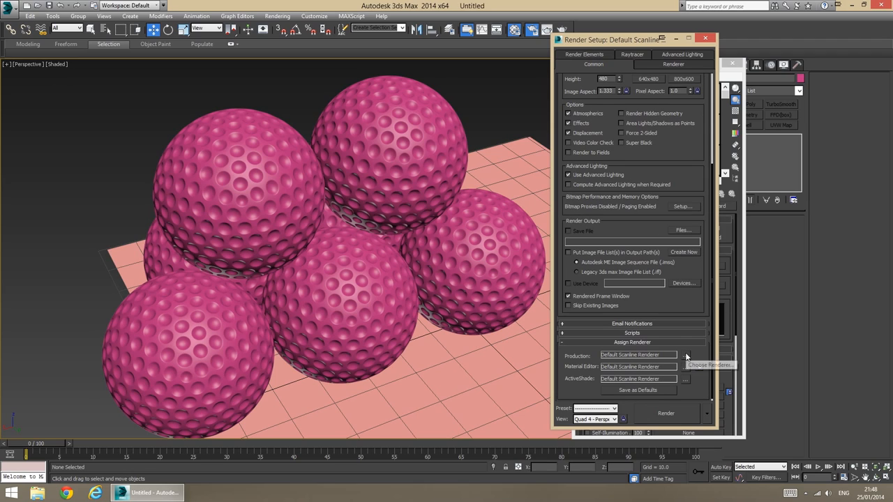
pyautogui.click(685, 355)
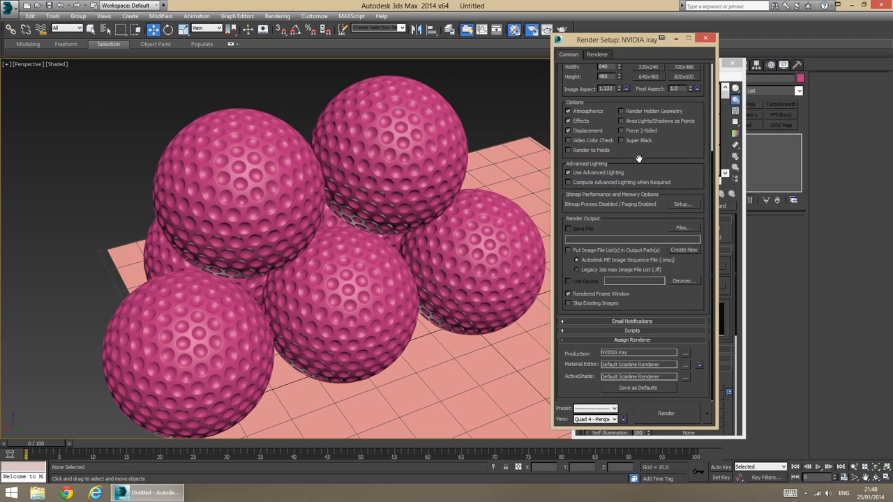
pyautogui.moveTo(669, 340)
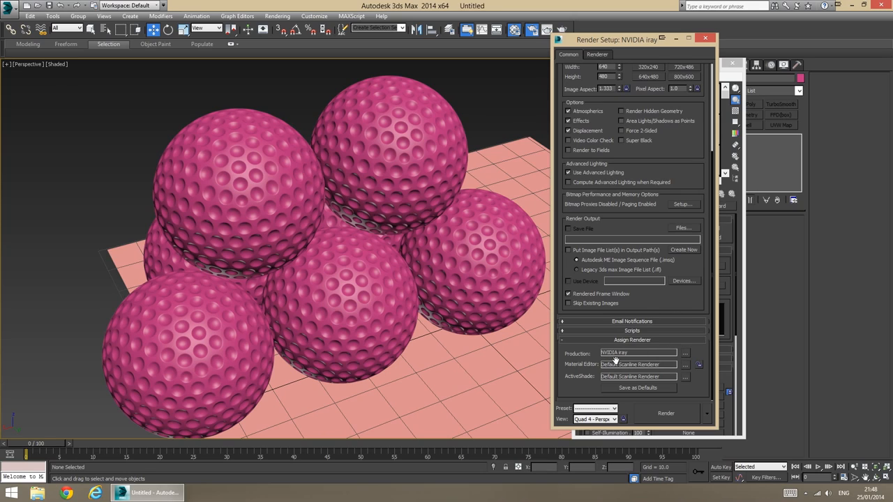
pyautogui.moveTo(685, 368)
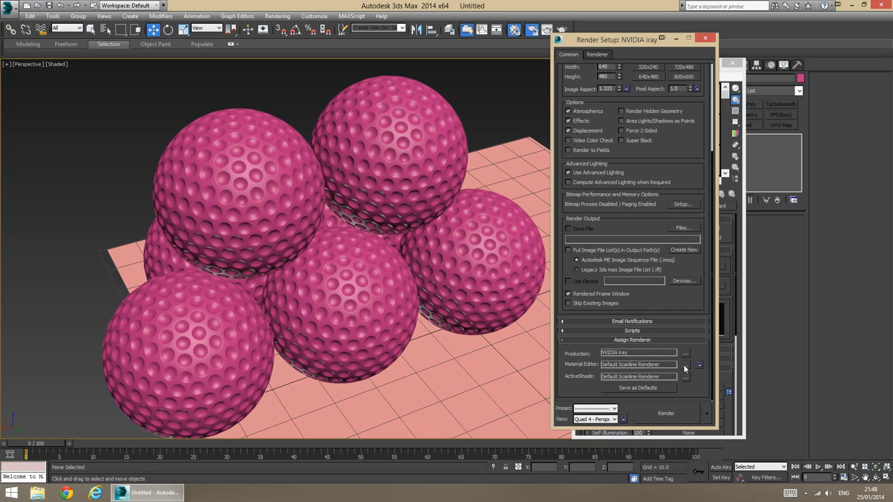
pyautogui.click(684, 353)
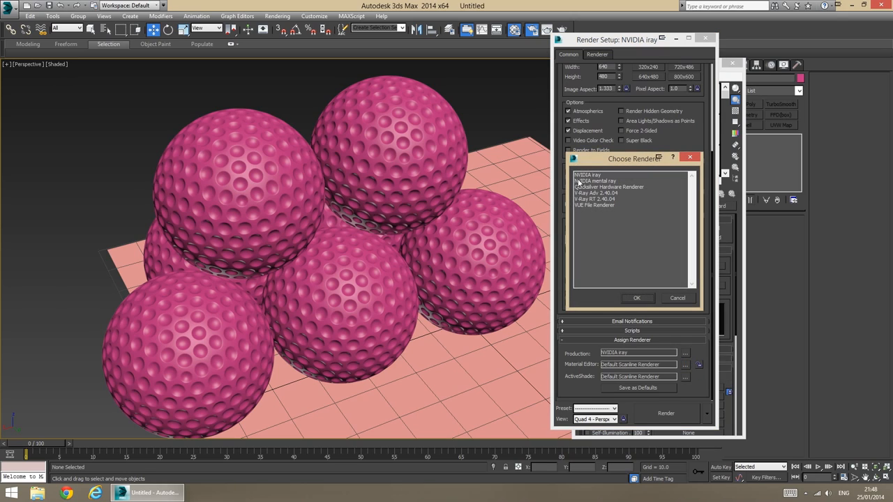
pyautogui.click(637, 298)
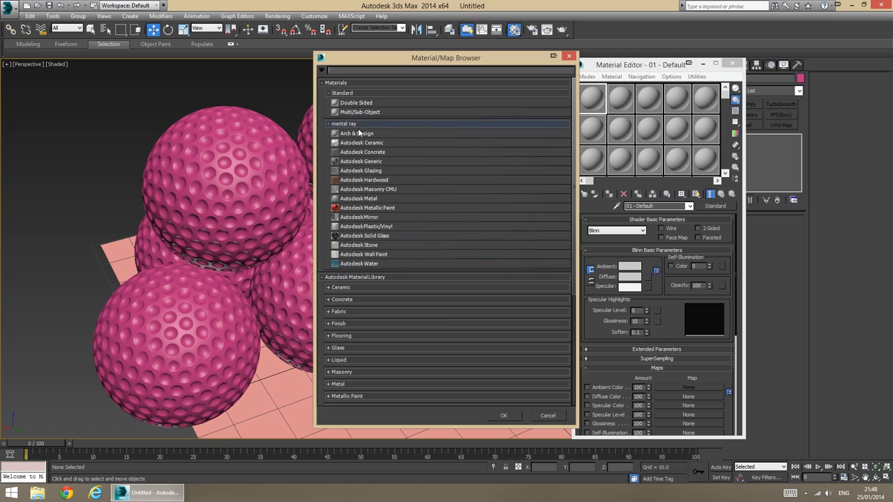
# Apply an Arch & Design material with the Glossy Plastic template and white Diffuse to the balls.
pyautogui.click(505, 416)
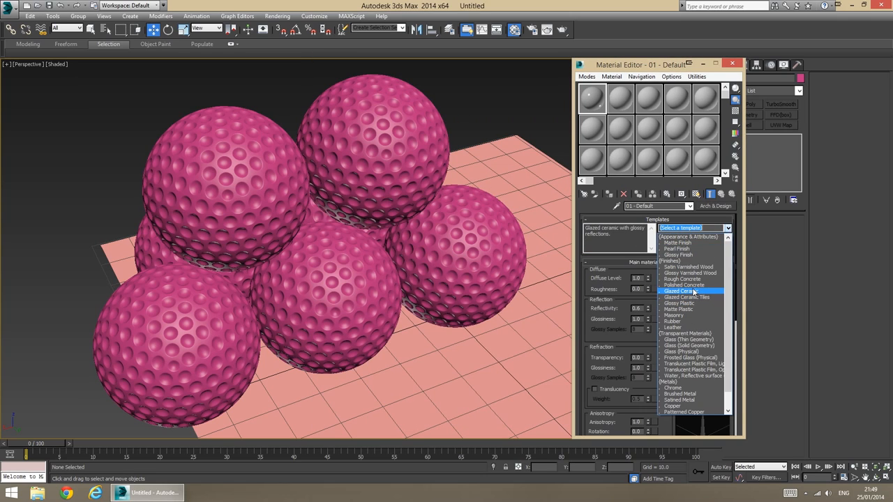
pyautogui.click(685, 303)
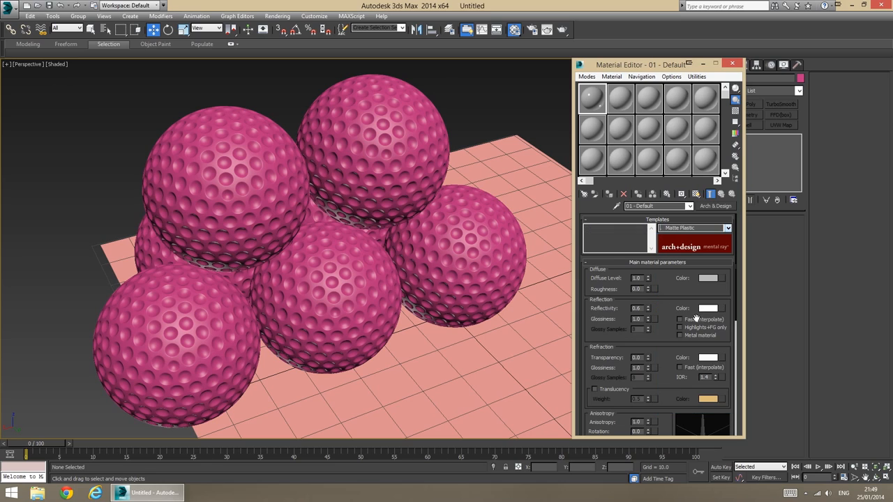
pyautogui.click(710, 277)
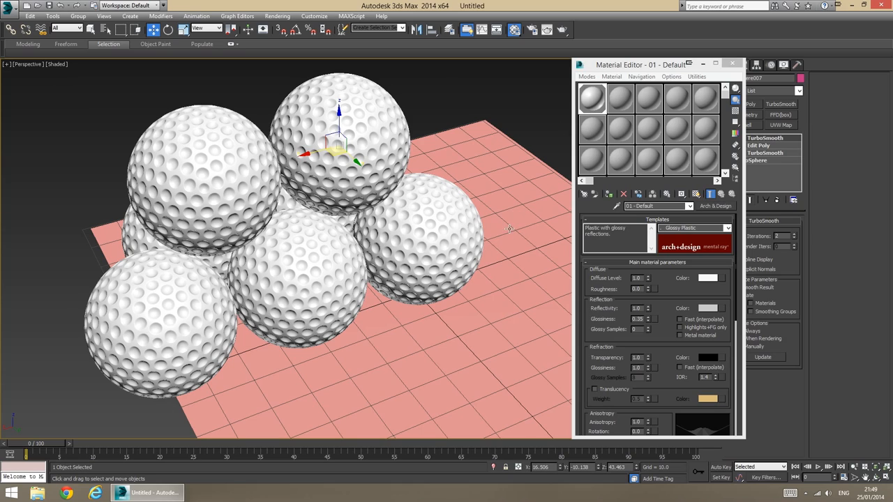
# Set the second sample material's Diffuse to light grey and assign it to the ground plane.
pyautogui.click(621, 98)
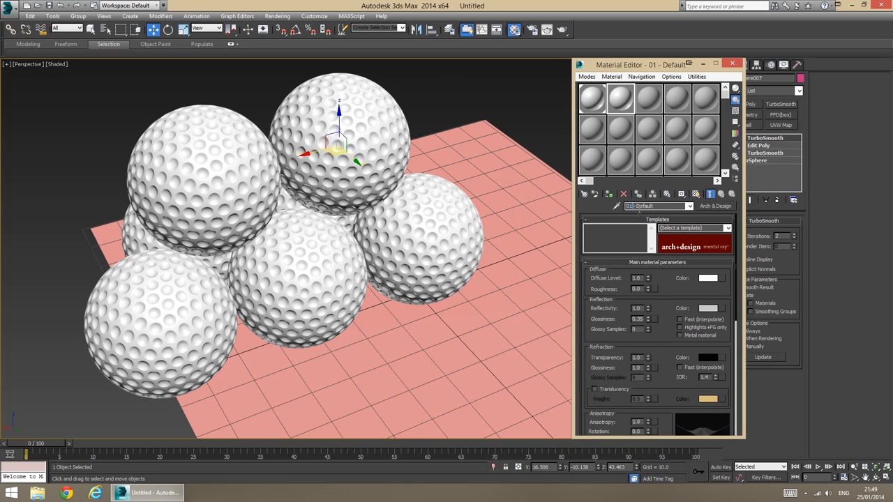
pyautogui.click(624, 101)
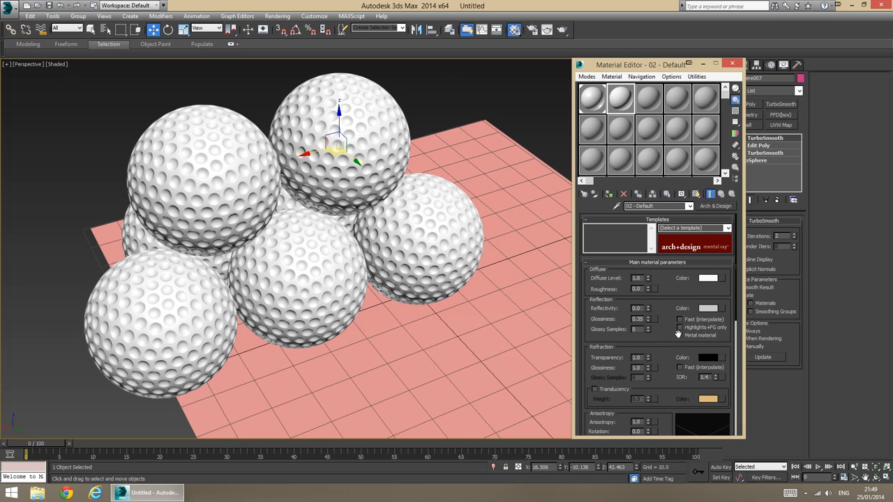
pyautogui.moveTo(650, 293)
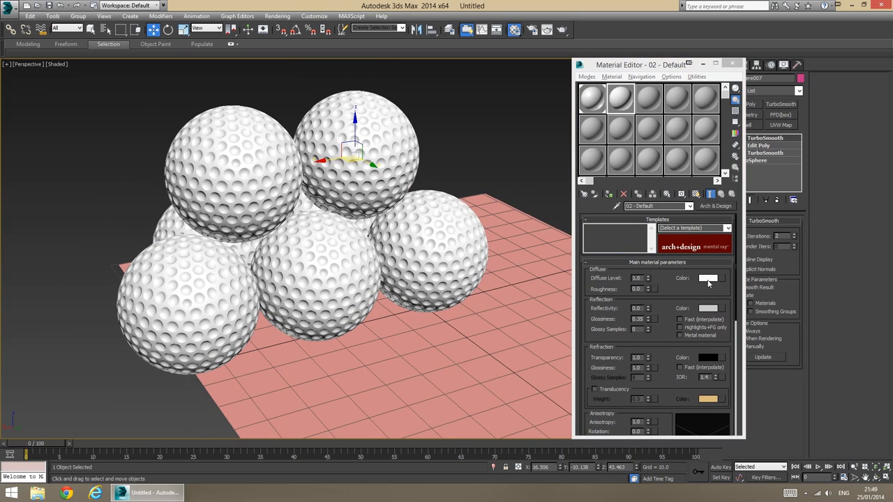
pyautogui.click(709, 278)
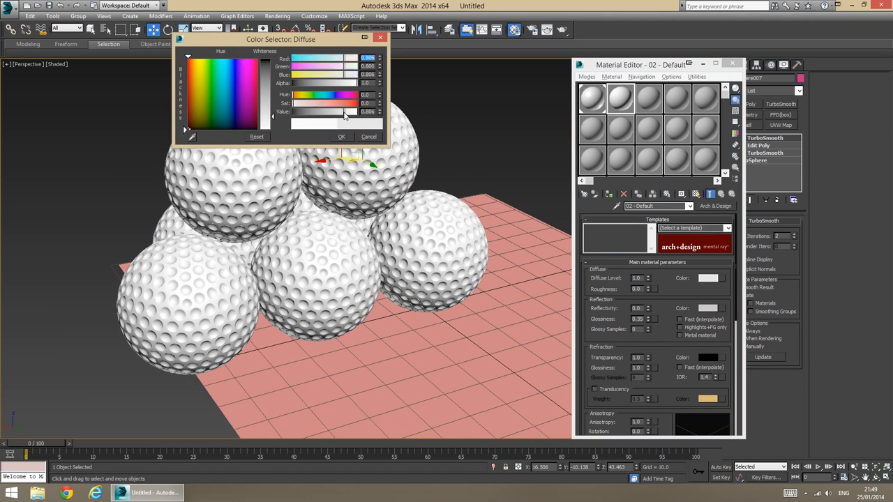
pyautogui.click(338, 136)
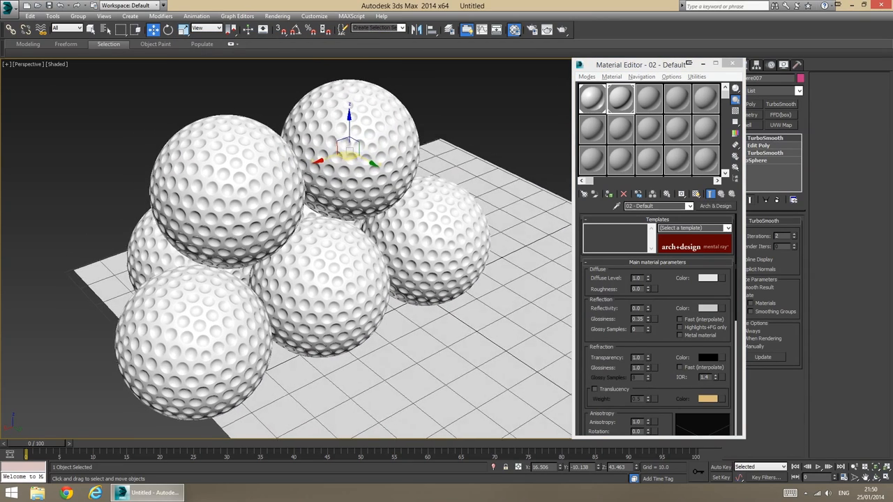
pyautogui.click(734, 62)
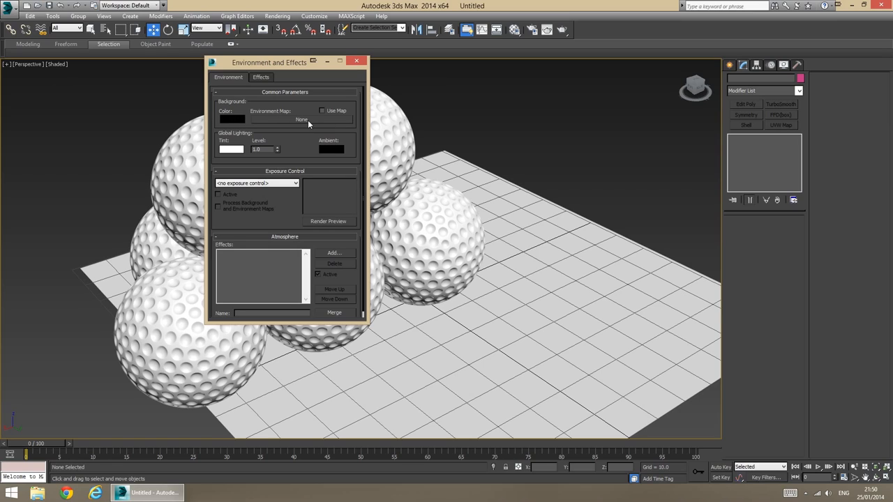
pyautogui.moveTo(348, 102)
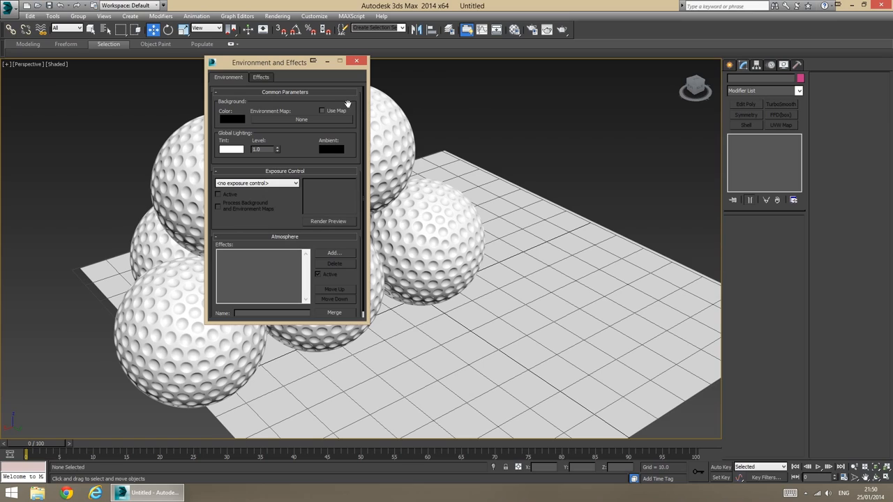
pyautogui.moveTo(361, 62)
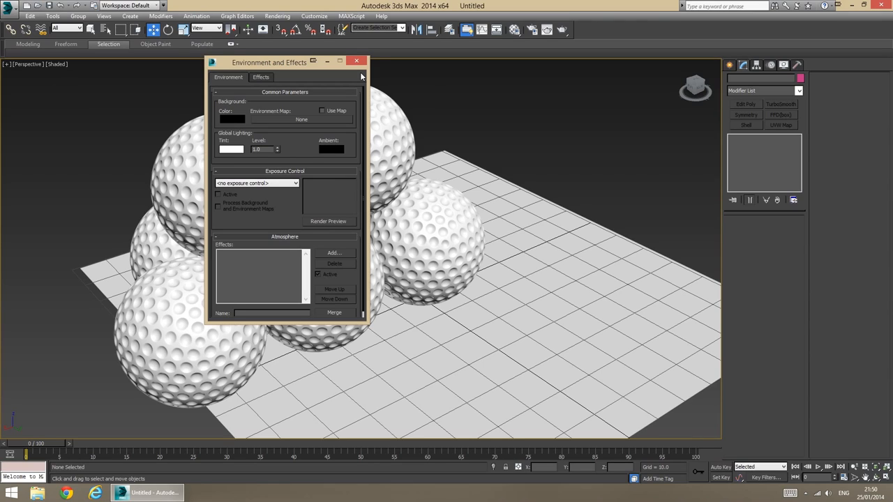
pyautogui.moveTo(448, 196)
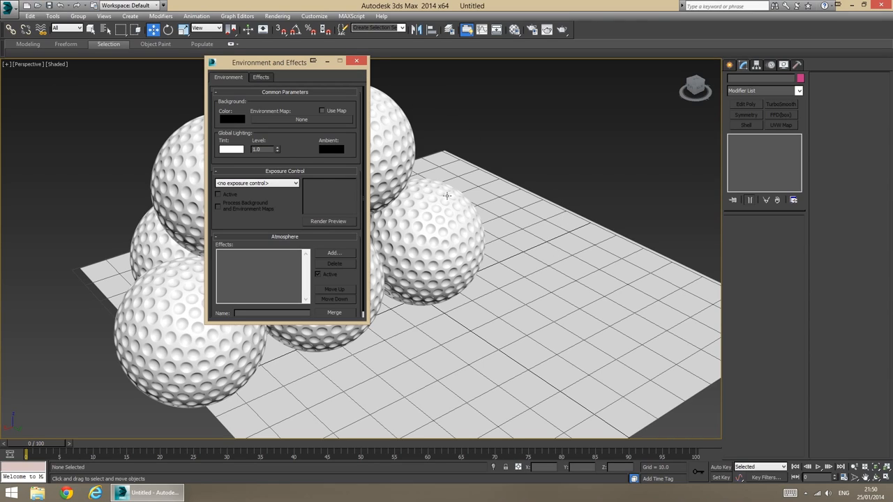
pyautogui.moveTo(320, 122)
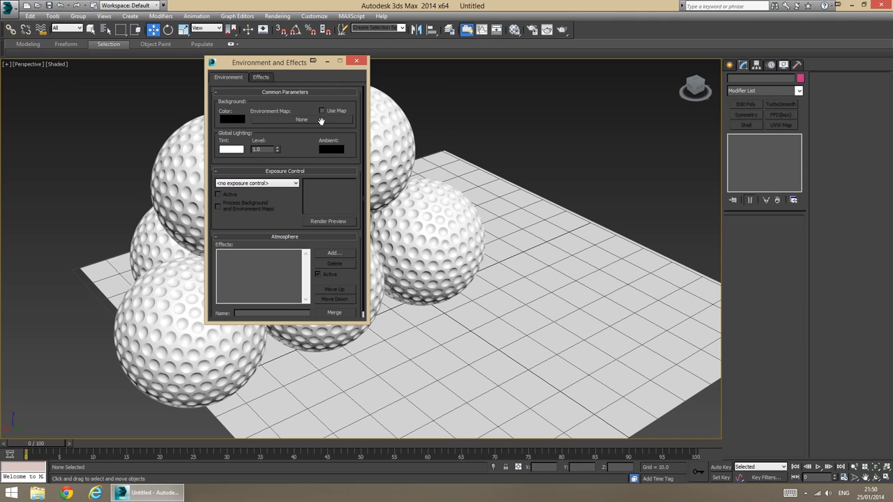
pyautogui.moveTo(296, 116)
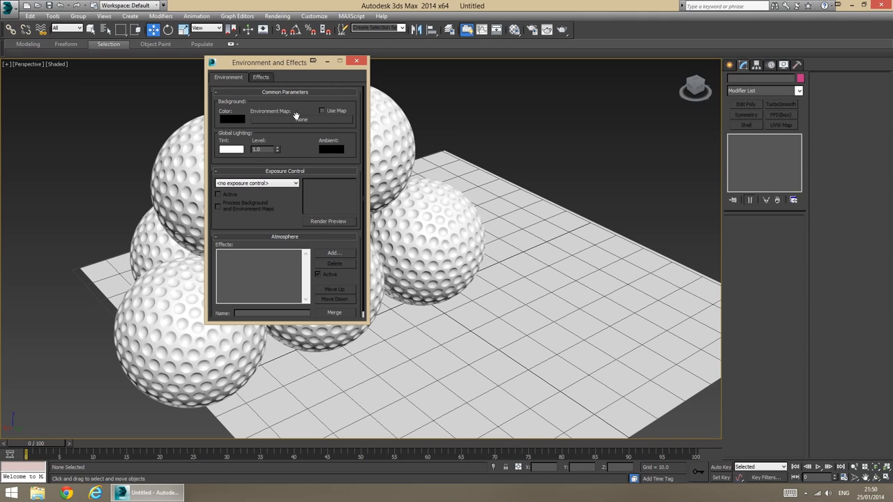
pyautogui.moveTo(295, 121)
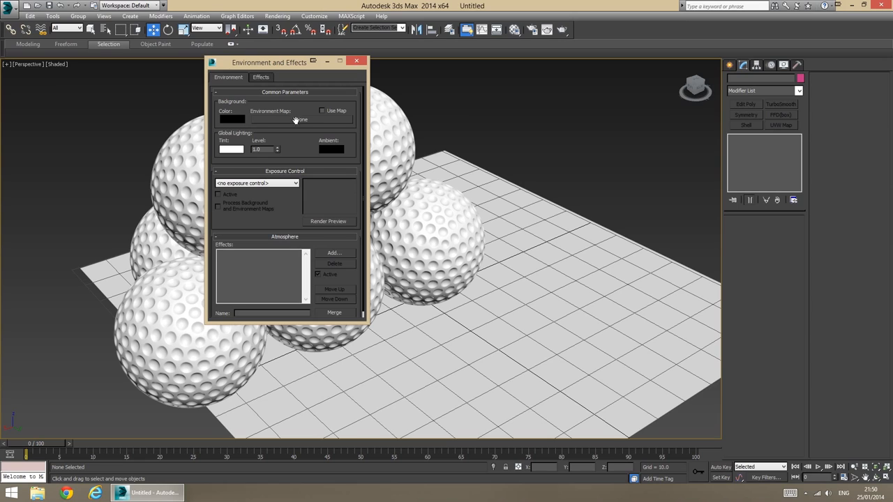
# Browse for a Bitmap environment map, cancel without loading one, and switch to the browser.
pyautogui.click(301, 119)
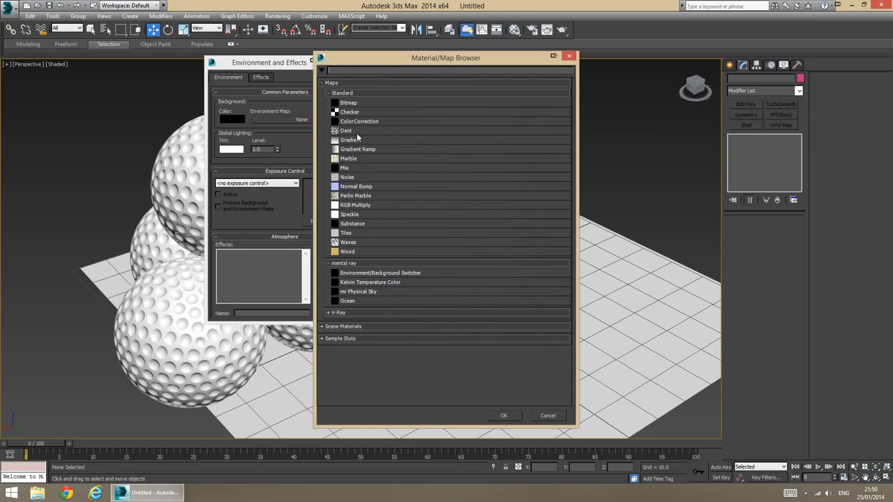
pyautogui.click(547, 415)
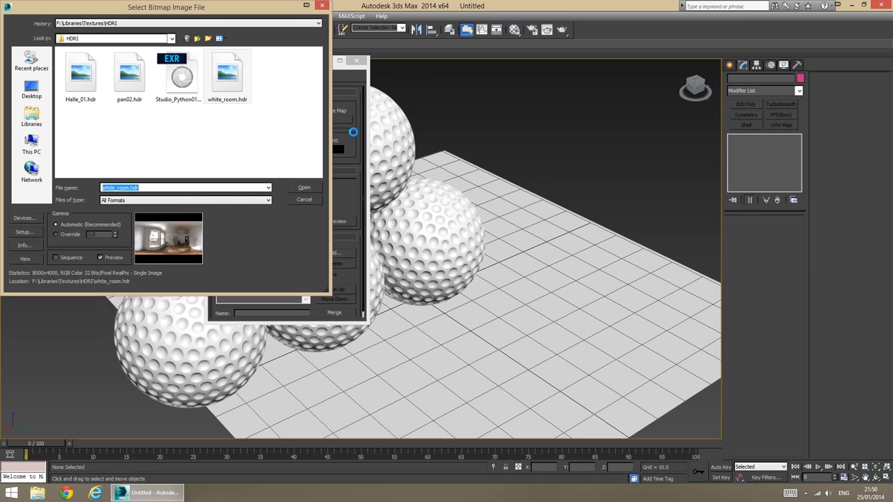
pyautogui.click(305, 199)
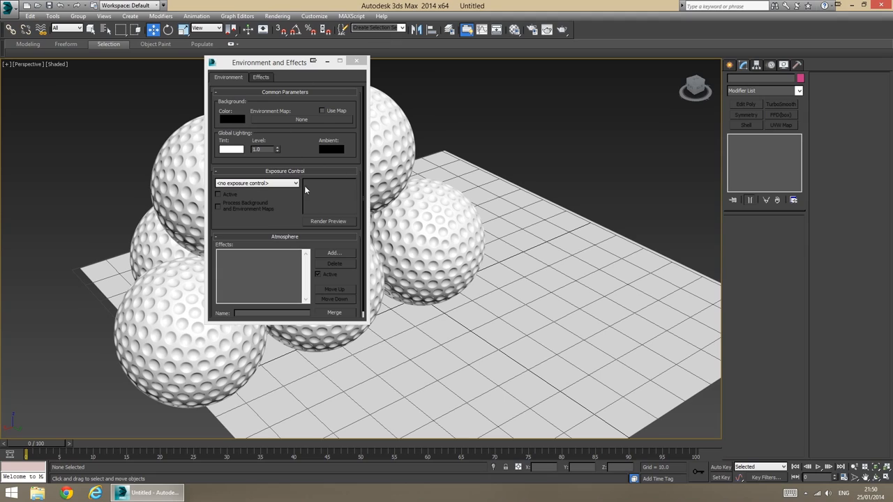
pyautogui.click(300, 119)
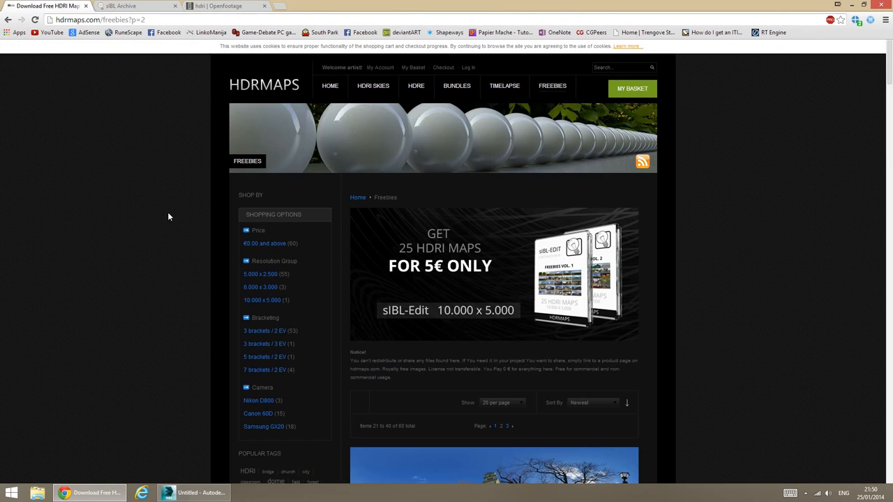
pyautogui.moveTo(58, 123)
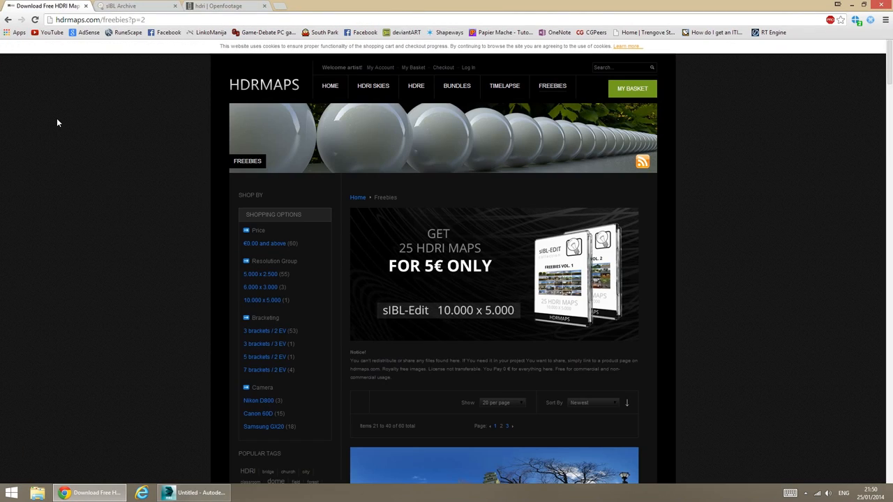
# Search 'free hdri' in a new browser tab and scroll through the results.
pyautogui.click(369, 5)
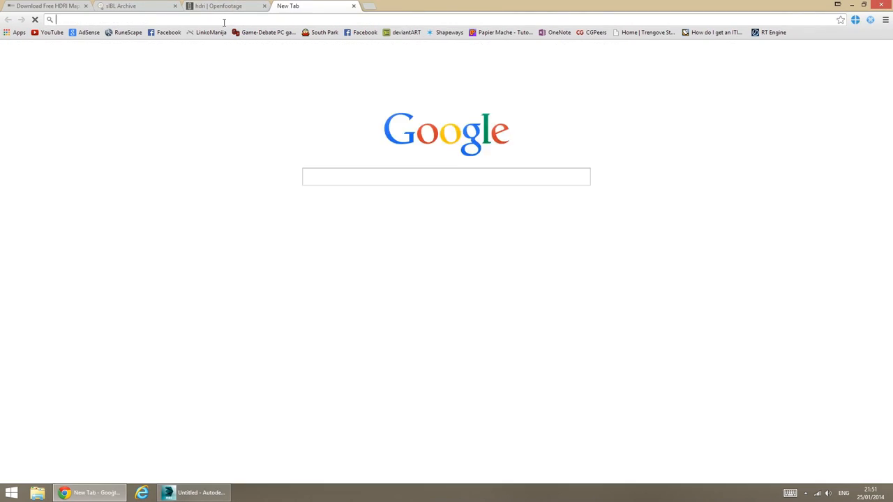
pyautogui.write('free hdri')
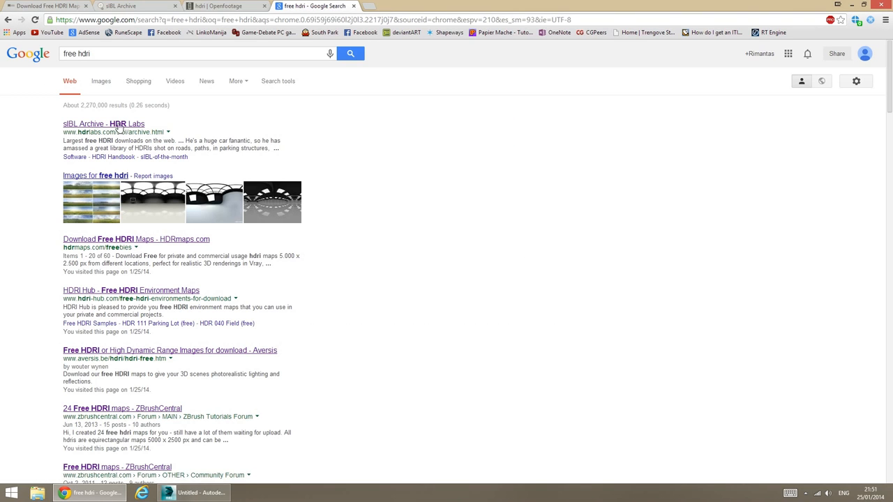
pyautogui.scroll(-3)
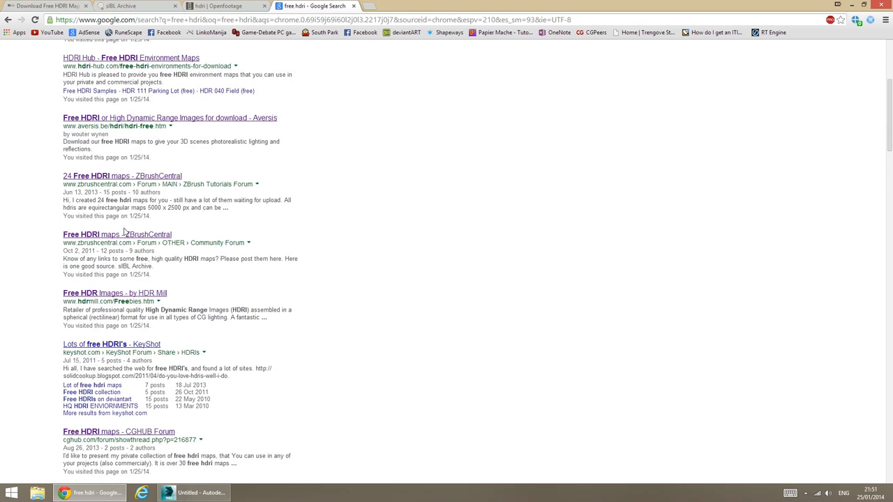
pyautogui.scroll(3)
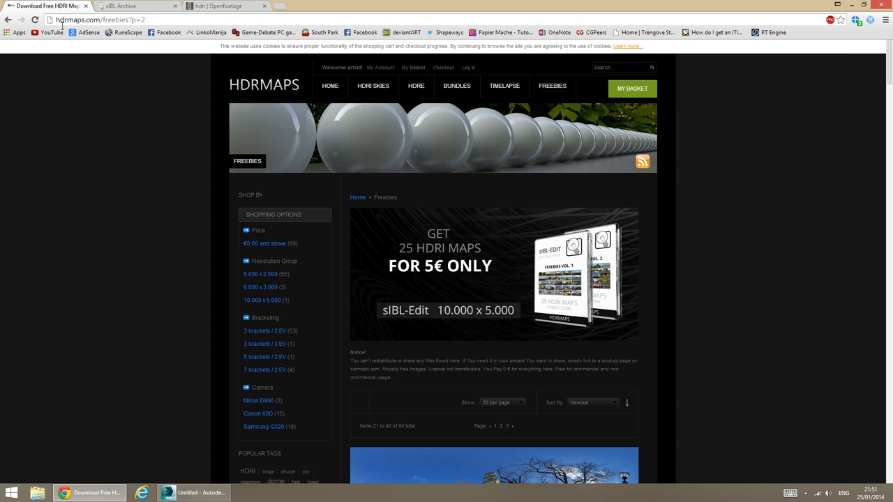
pyautogui.moveTo(97, 23)
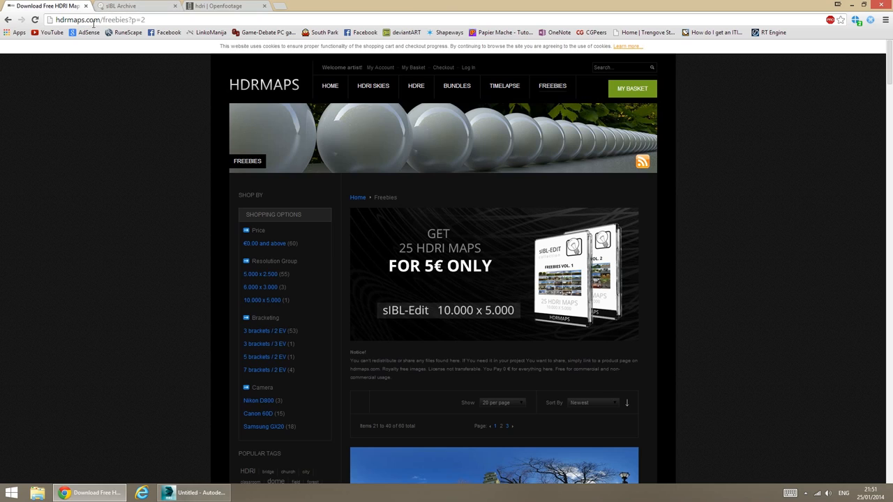
# Scroll through the HDRMaps freebies panoramas, then go to the sIBL Archive tab.
pyautogui.scroll(-3)
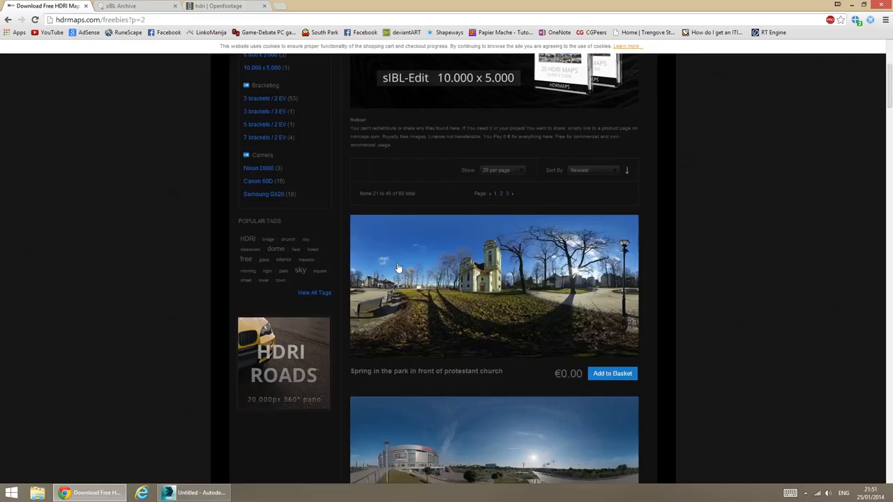
pyautogui.scroll(-3)
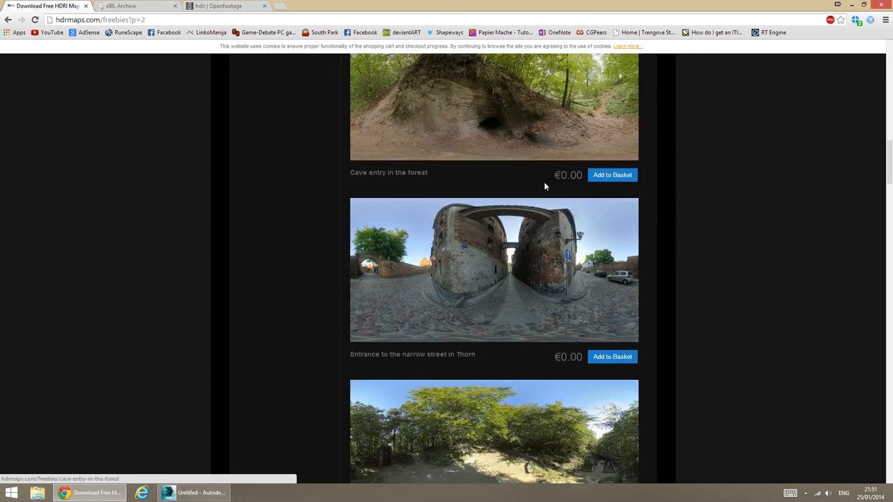
pyautogui.scroll(-3)
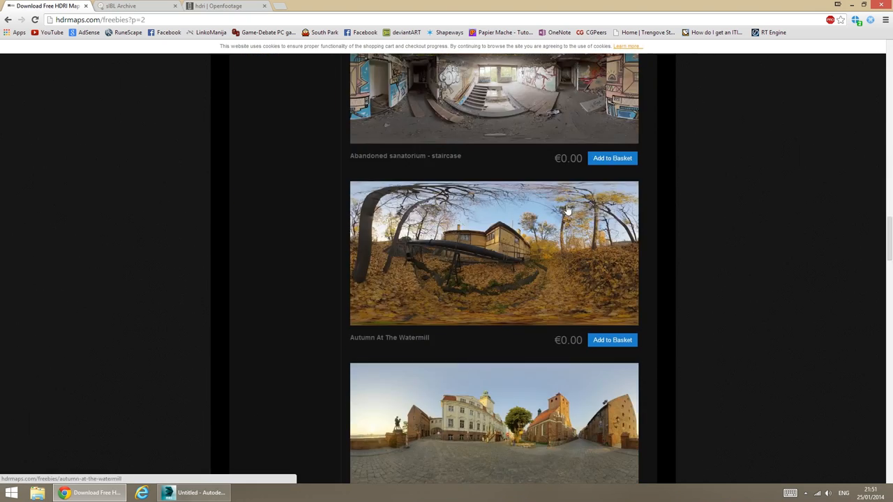
pyautogui.scroll(-3)
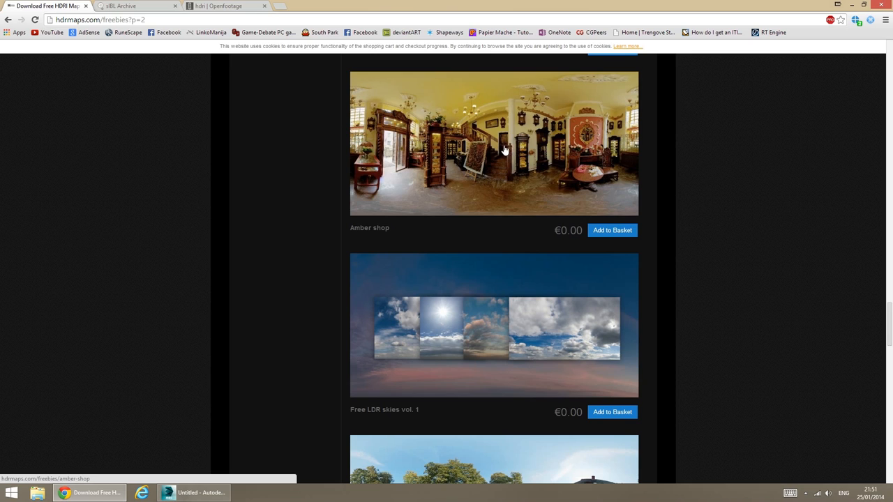
pyautogui.scroll(-3)
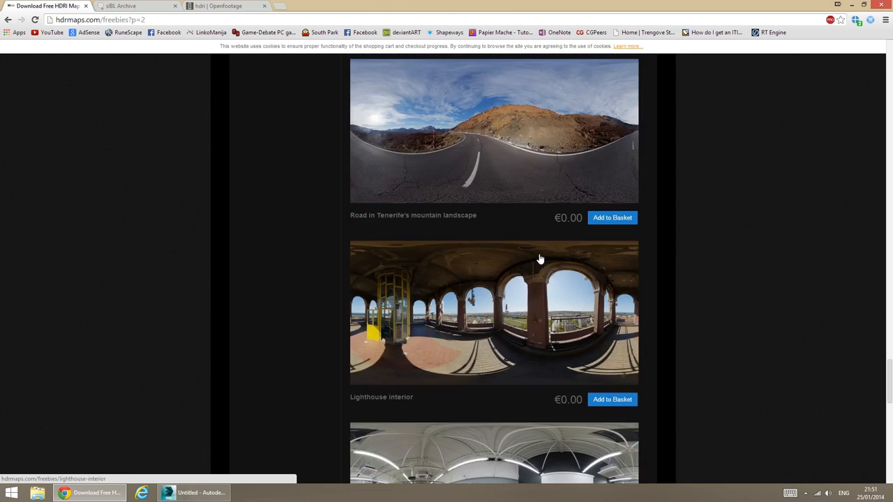
pyautogui.scroll(-3)
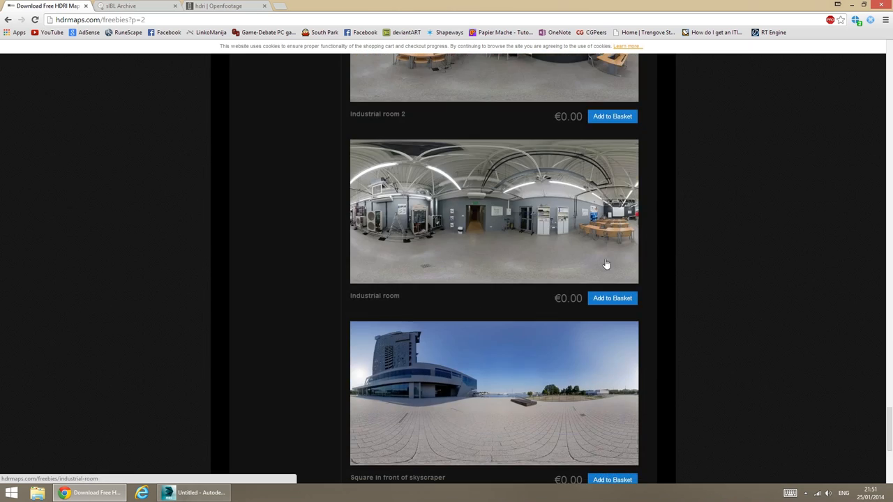
pyautogui.moveTo(586, 242)
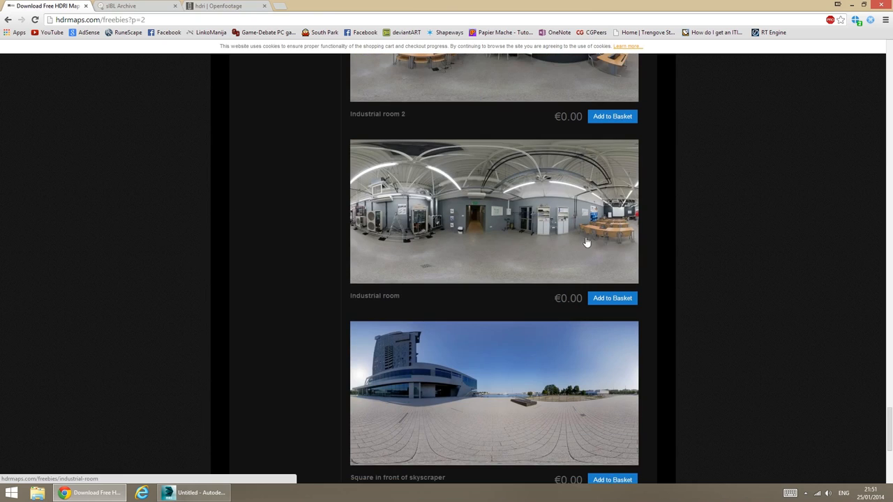
pyautogui.scroll(-3)
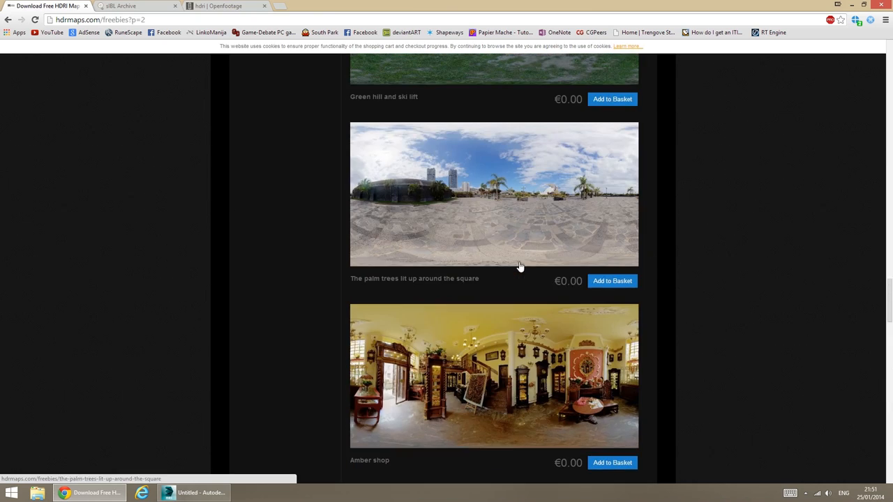
pyautogui.click(122, 7)
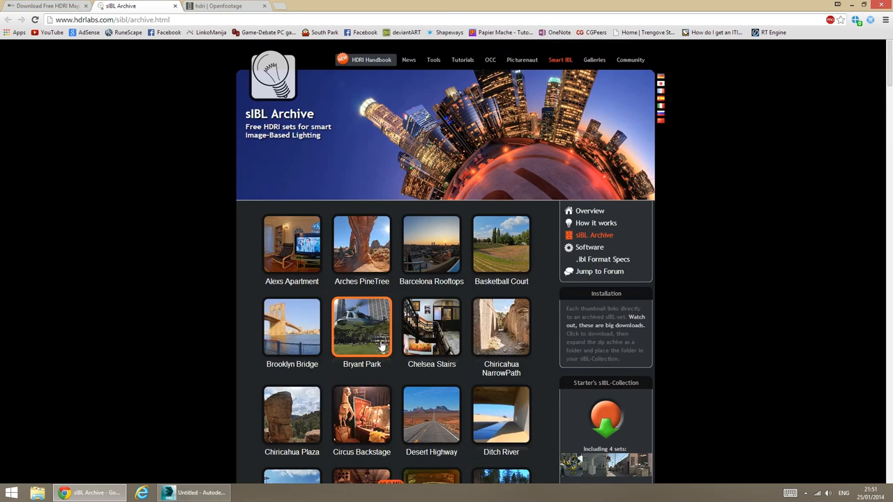
# Browse the Openfootage HDRI page's free 360° panoramas.
pyautogui.click(240, 6)
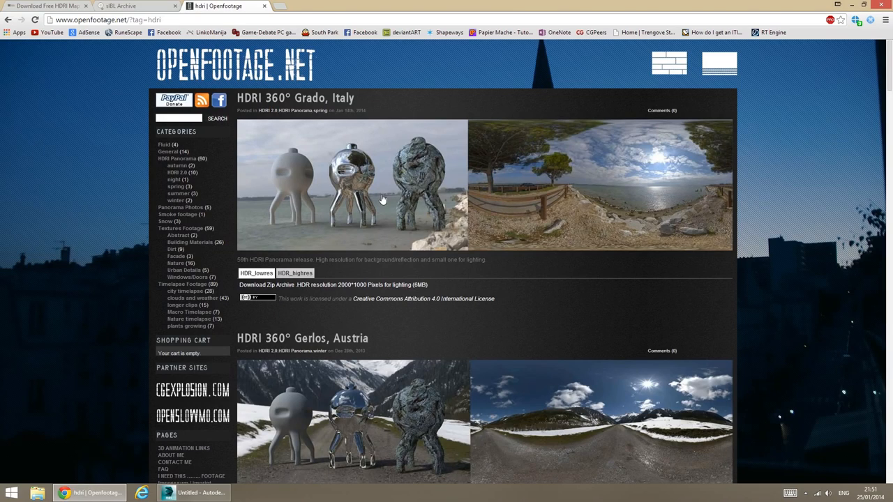
pyautogui.scroll(-3)
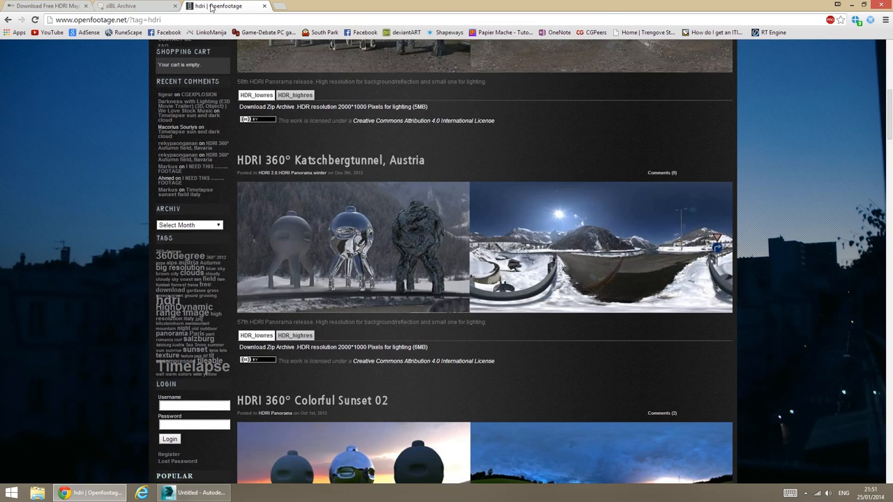
pyautogui.moveTo(259, 226)
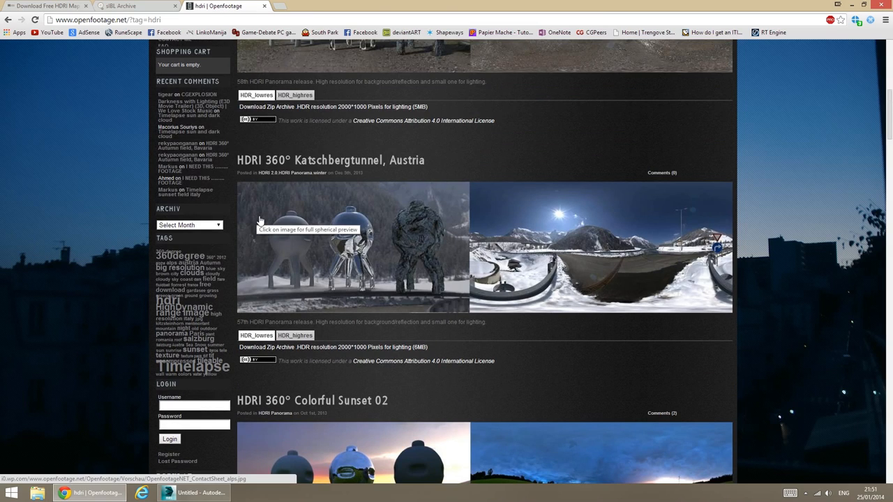
pyautogui.moveTo(781, 8)
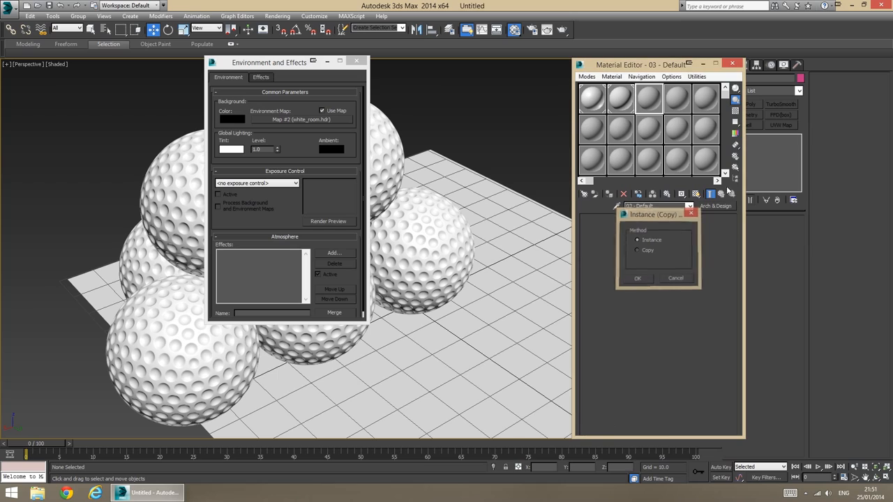
# Instance the white_room.hdr map with spherical mapping and output amount 2.5, then close Environment and Effects.
pyautogui.click(638, 278)
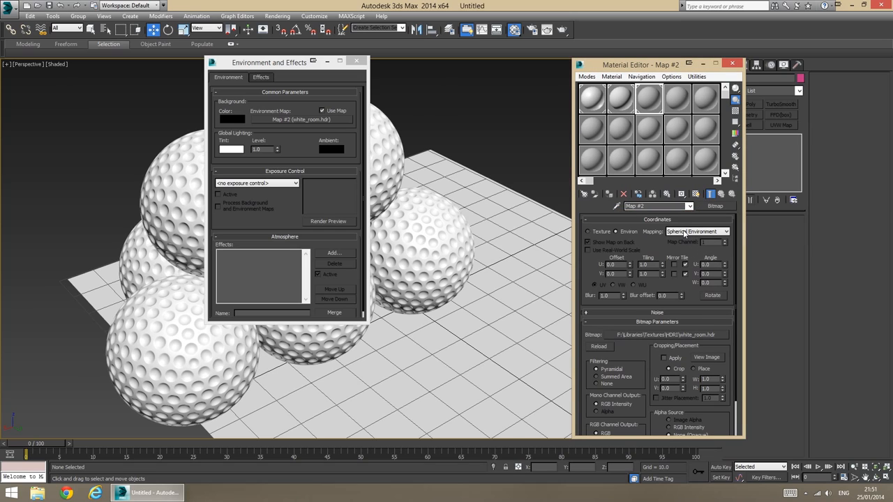
pyautogui.click(648, 100)
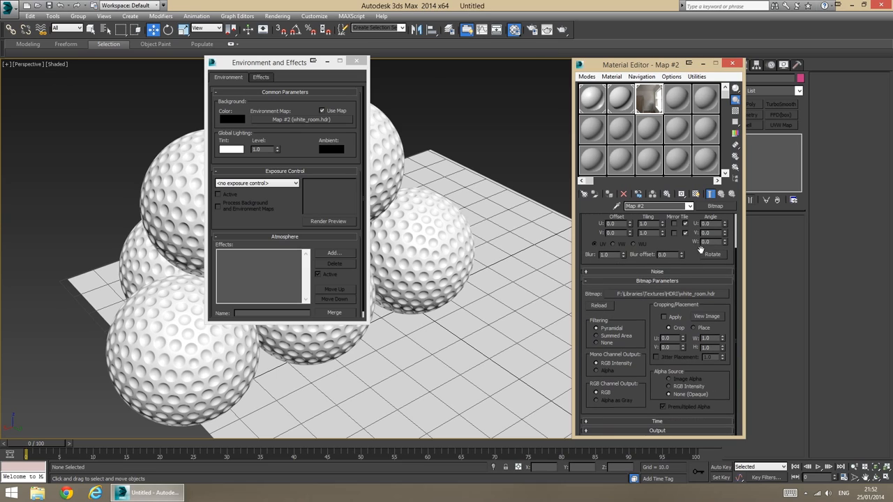
pyautogui.moveTo(665, 428)
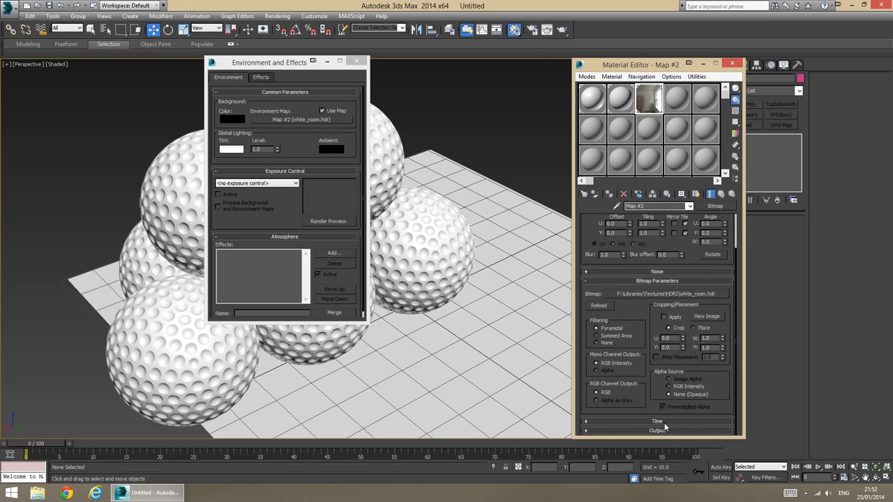
pyautogui.click(658, 430)
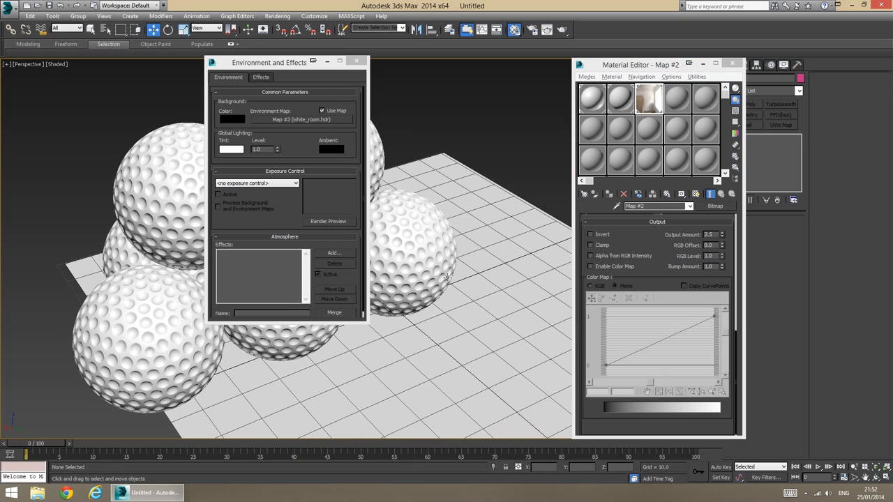
pyautogui.click(373, 61)
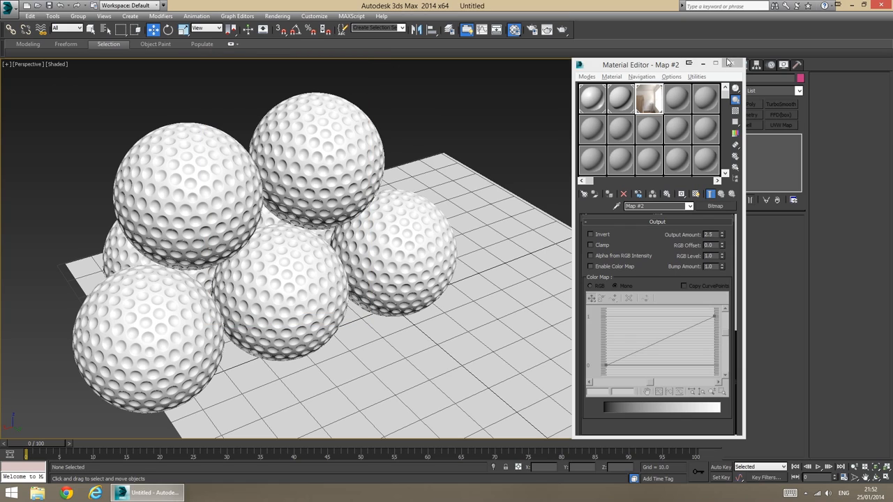
pyautogui.moveTo(641, 64); pyautogui.dragTo(597, 73)
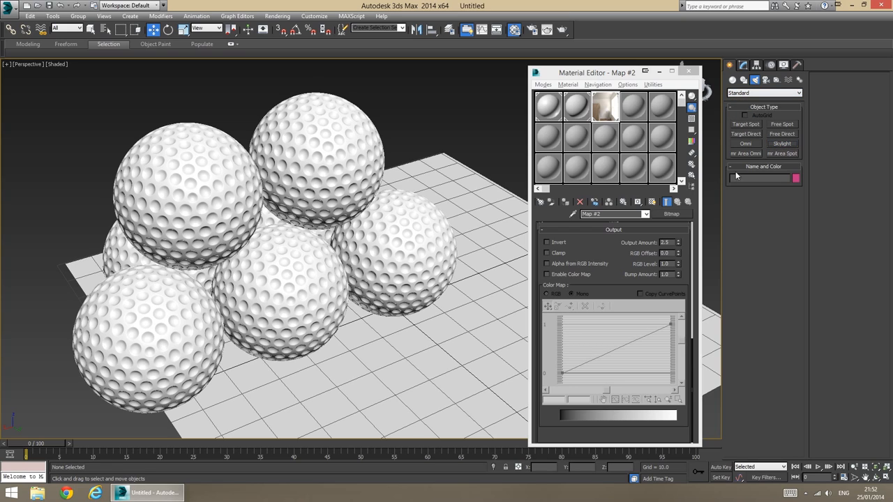
# Place skylight Sky001 above the golf ball pyramid.
pyautogui.click(782, 143)
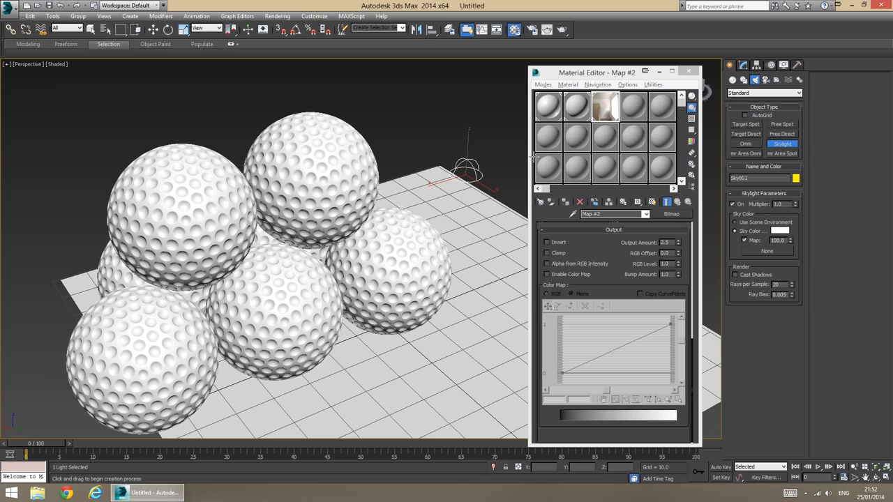
pyautogui.moveTo(766, 250)
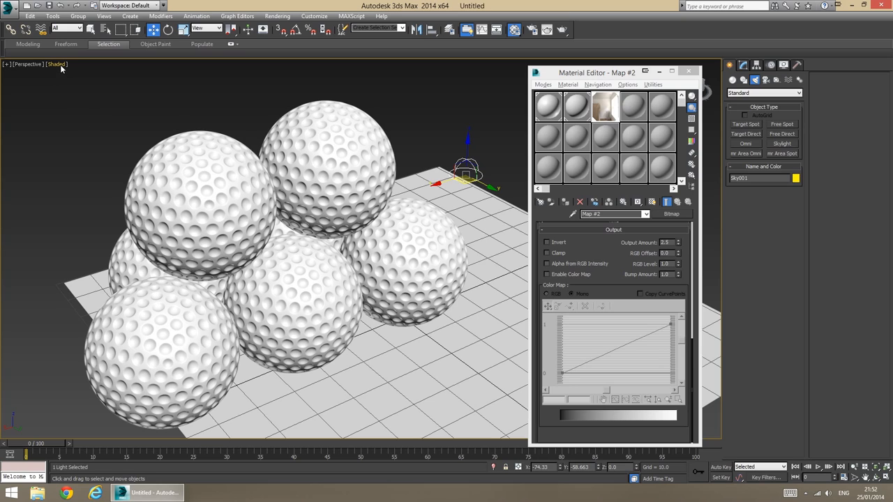
# Switch the viewport to Realistic with shadows and close the Material Editor.
pyautogui.click(54, 64)
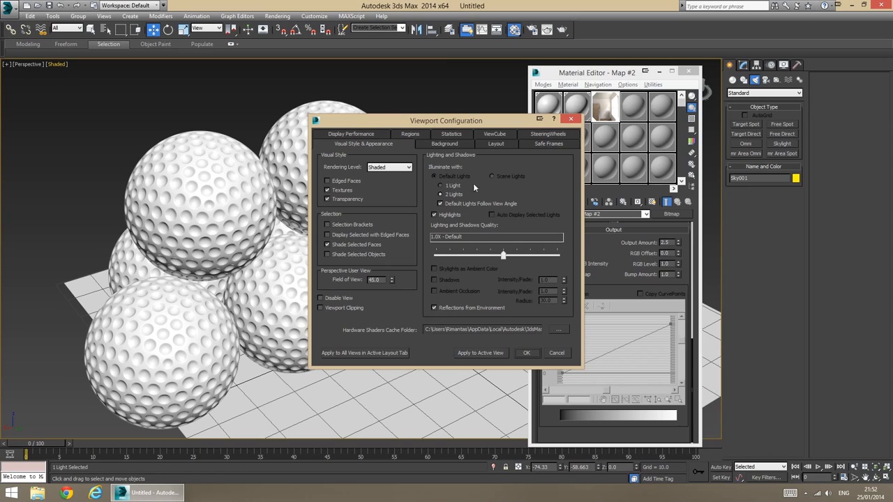
pyautogui.moveTo(444, 185)
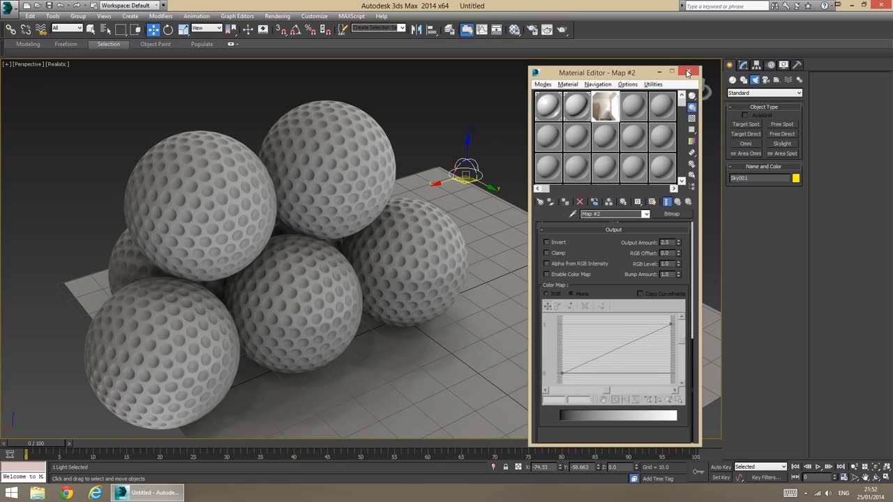
pyautogui.click(692, 72)
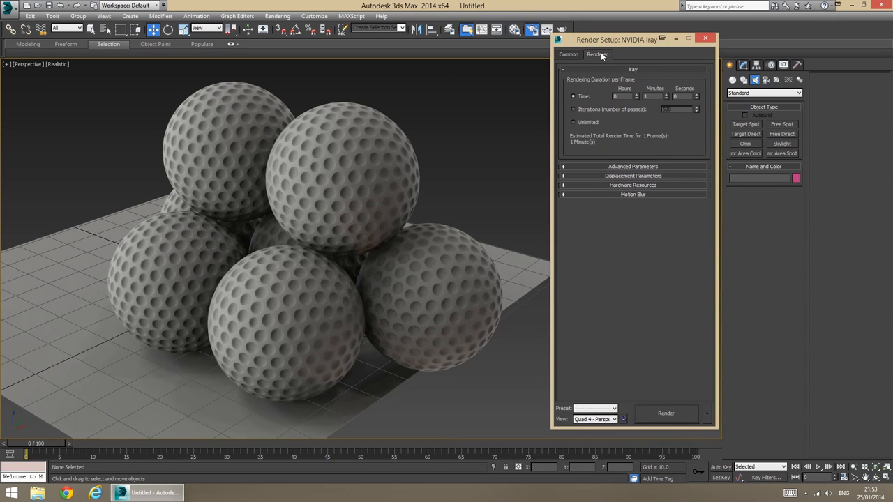
# Set iray to Unlimited time, filter width 2.0, and untick GPU 0.
pyautogui.click(573, 122)
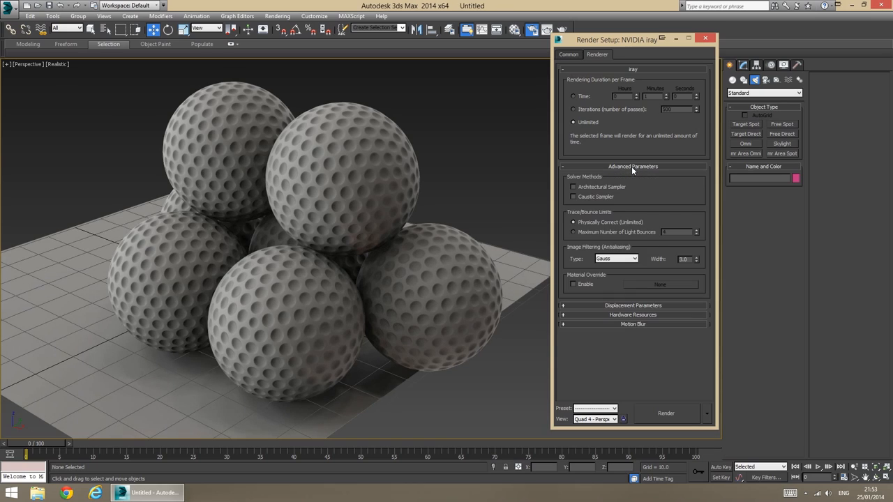
pyautogui.click(633, 166)
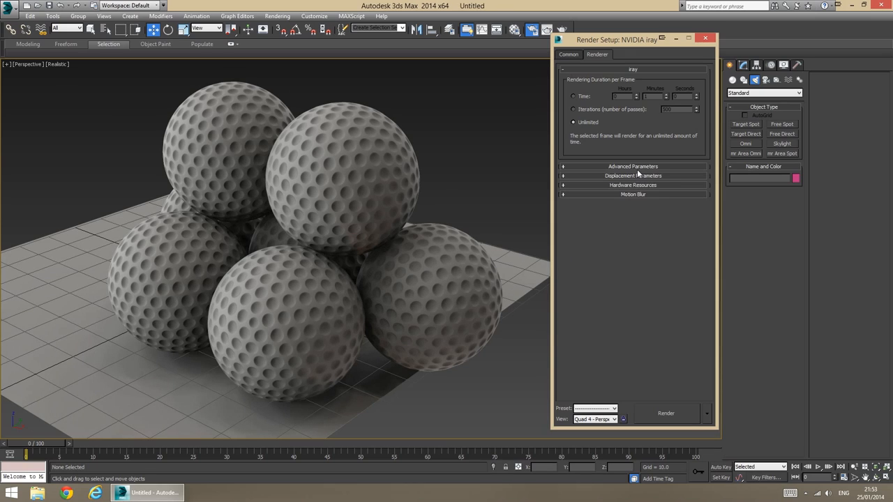
pyautogui.click(633, 166)
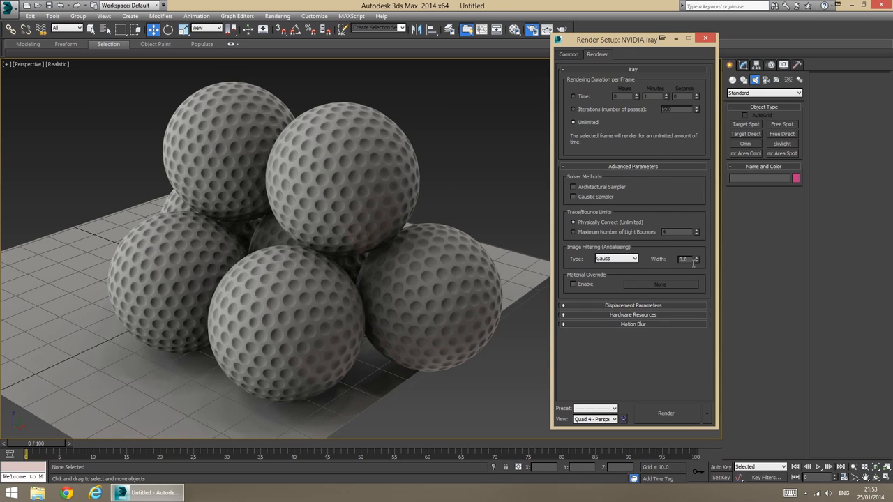
pyautogui.tripleClick(685, 260)
pyautogui.write('2')
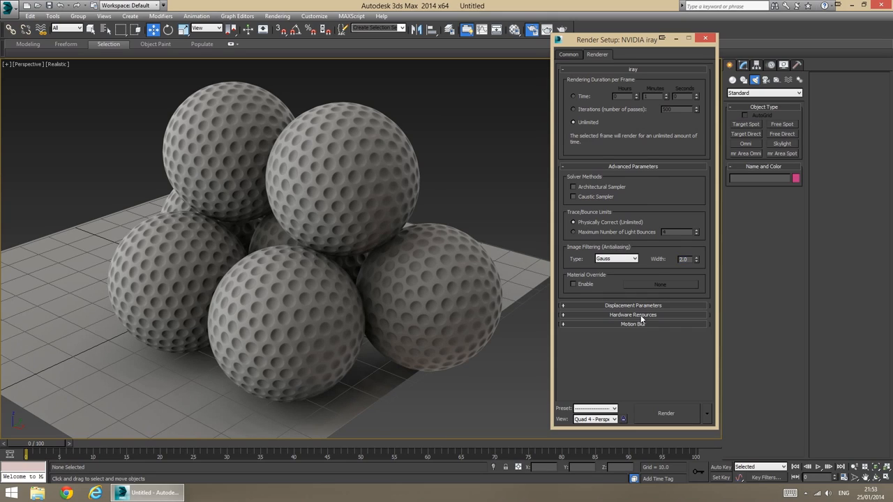
pyautogui.click(632, 315)
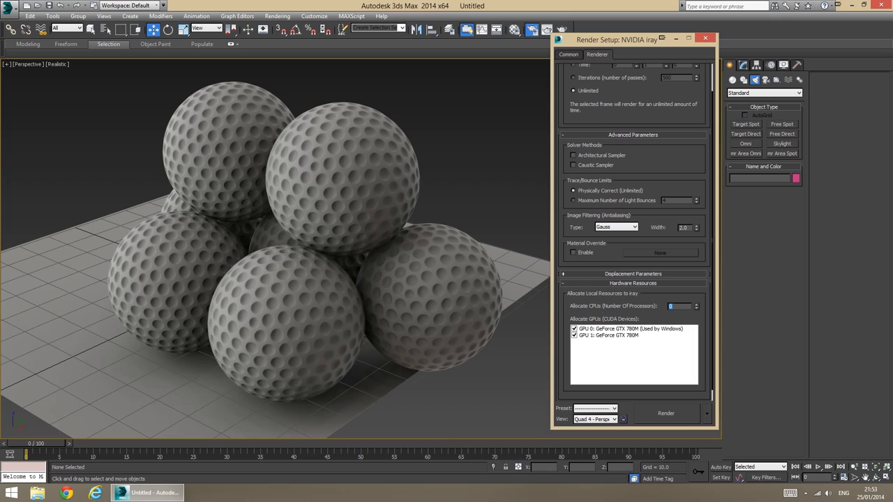
pyautogui.click(573, 330)
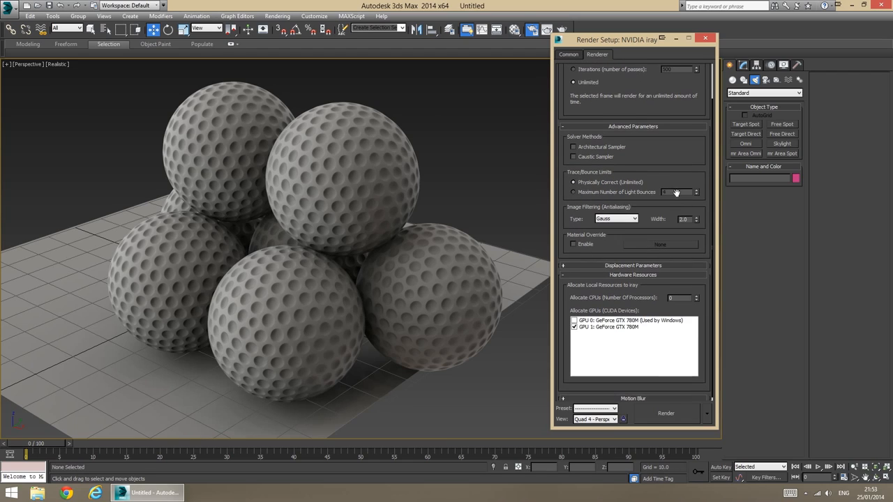
# Set the render output size to HDTV (video) at 800 x 450.
pyautogui.click(571, 54)
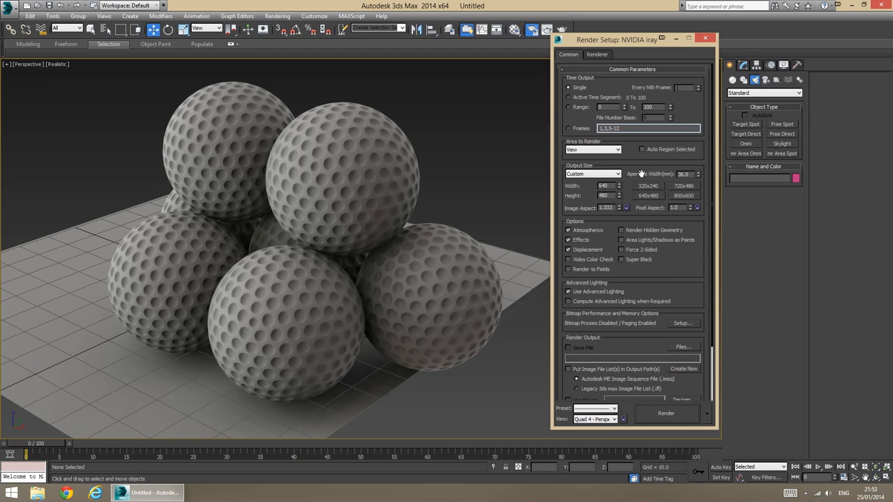
pyautogui.click(593, 174)
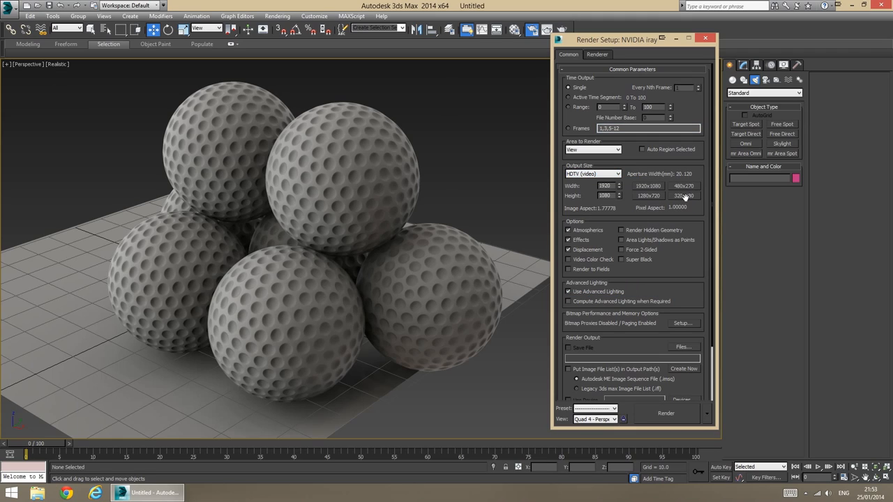
pyautogui.click(604, 186)
pyautogui.write('800')
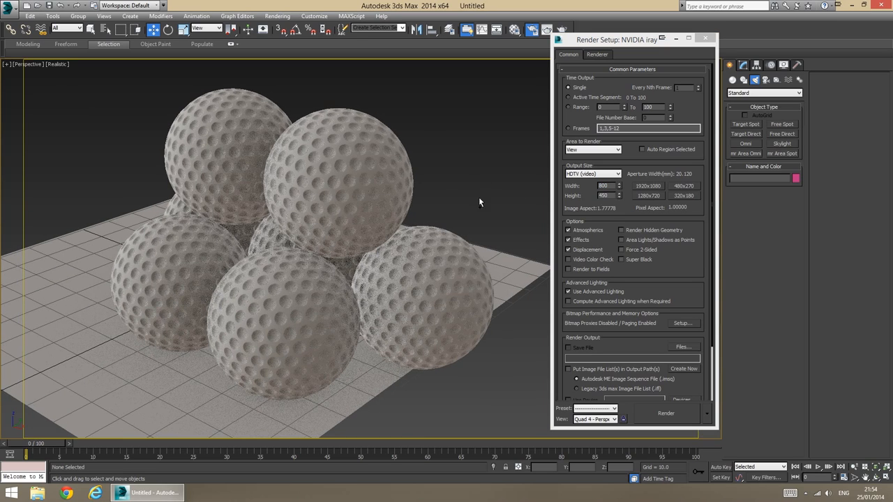
# Render the golf ball scene in iray and center the Rendered Frame Window.
pyautogui.click(665, 414)
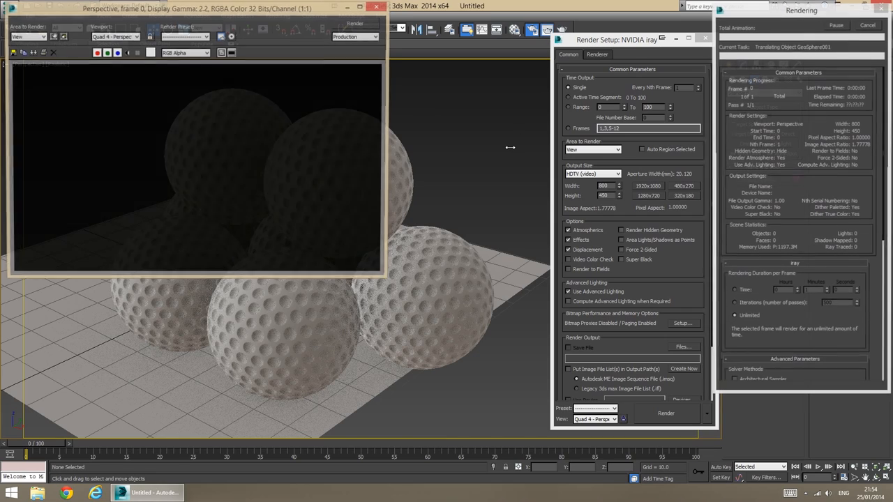
pyautogui.click(663, 414)
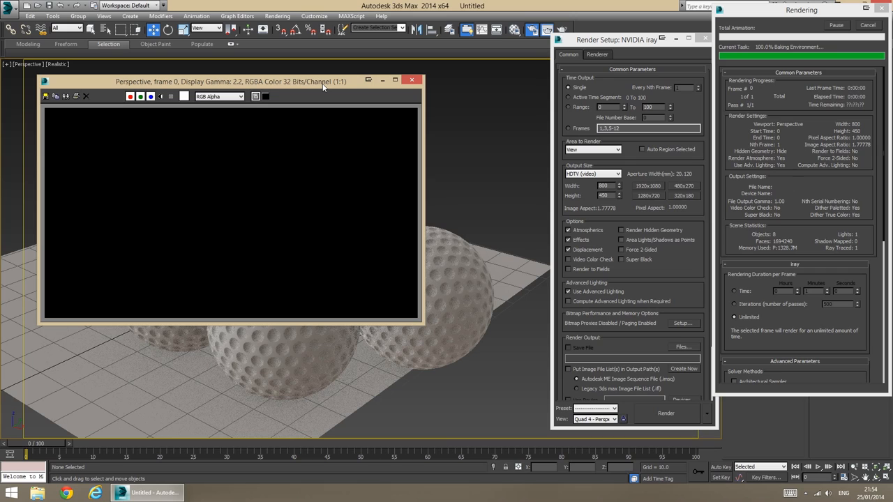
pyautogui.click(660, 414)
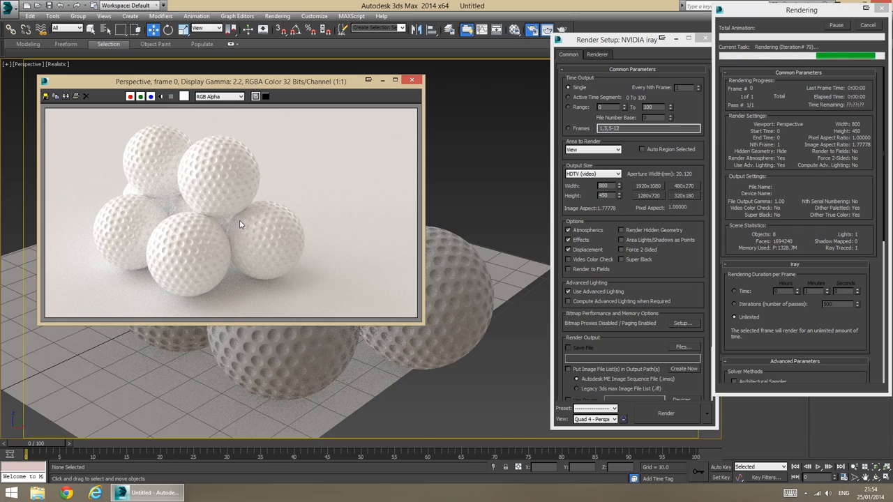
pyautogui.moveTo(321, 167)
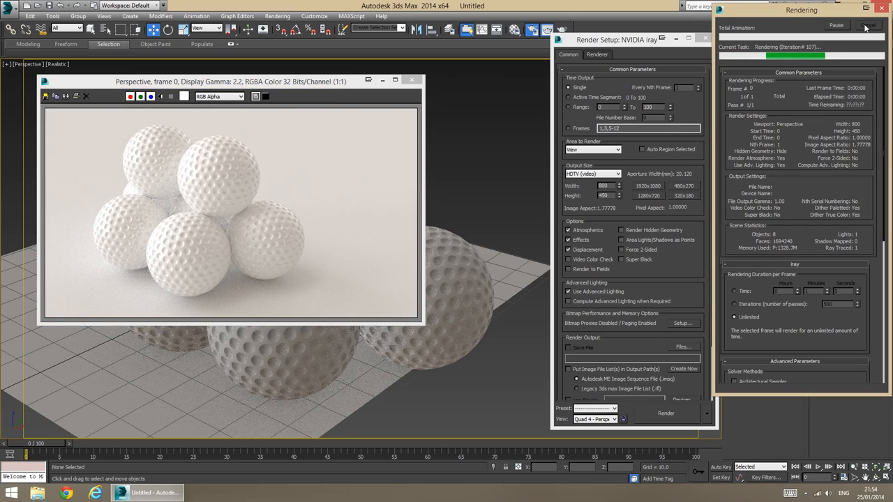
# Cancel the iray render after about 40 seconds and close Render Setup.
pyautogui.click(866, 26)
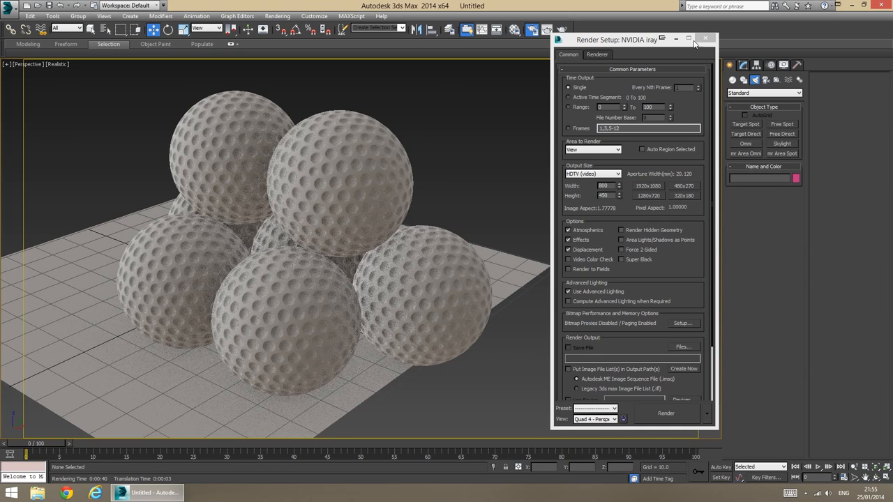
pyautogui.click(710, 41)
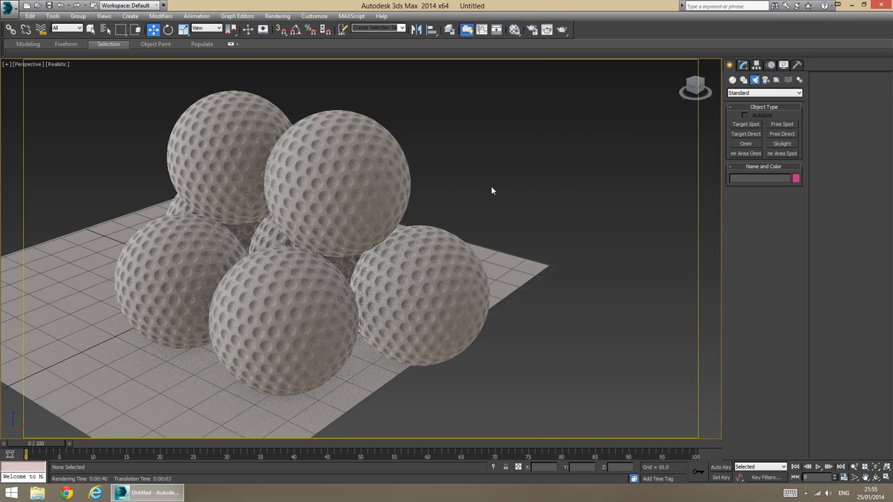